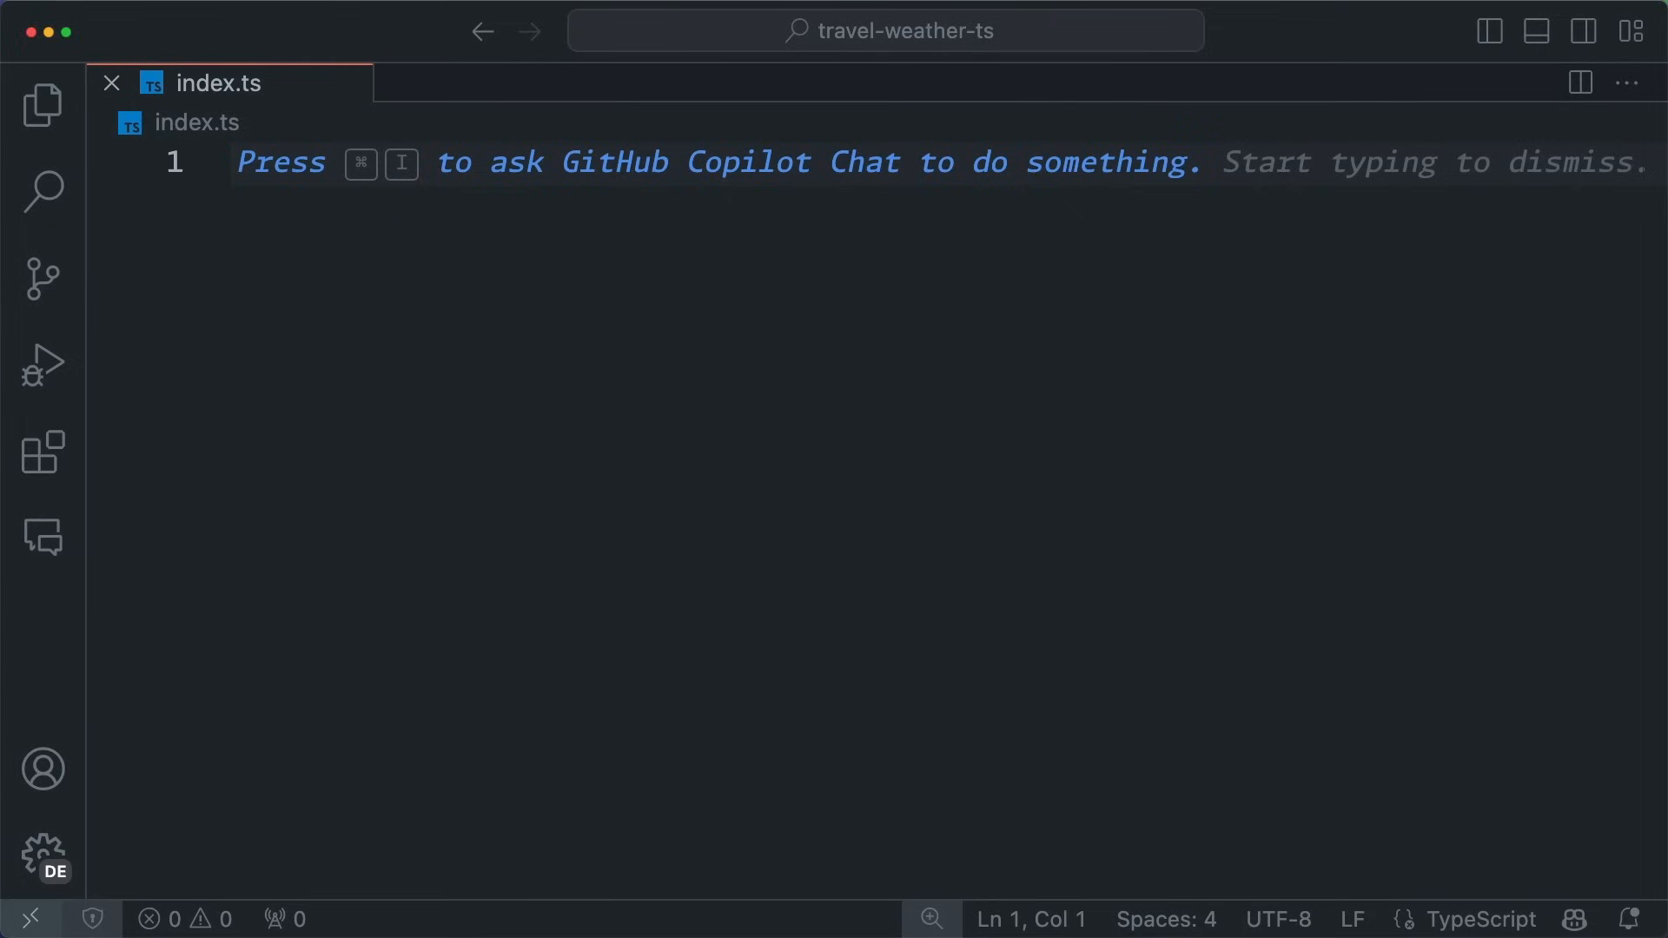
- Prompt inline Copilot Chat in index.ts for an app that returns weather data and uses Swagger
{"action": "type", "text": "an express api that"}
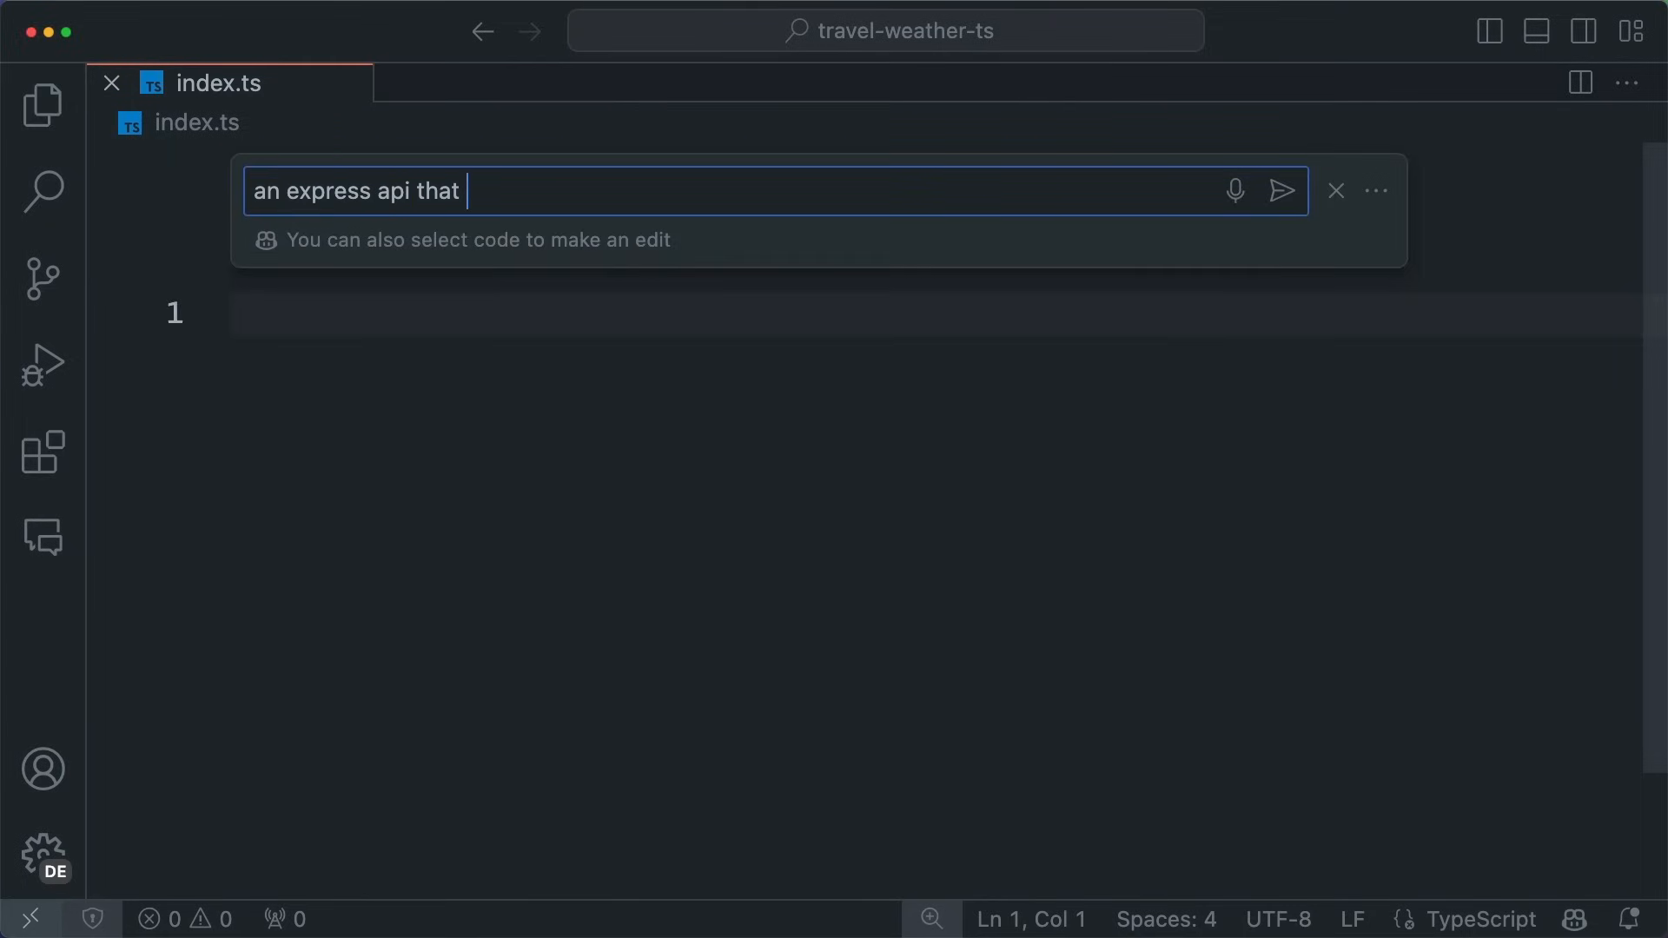
{"action": "type", "text": "returns weather d"}
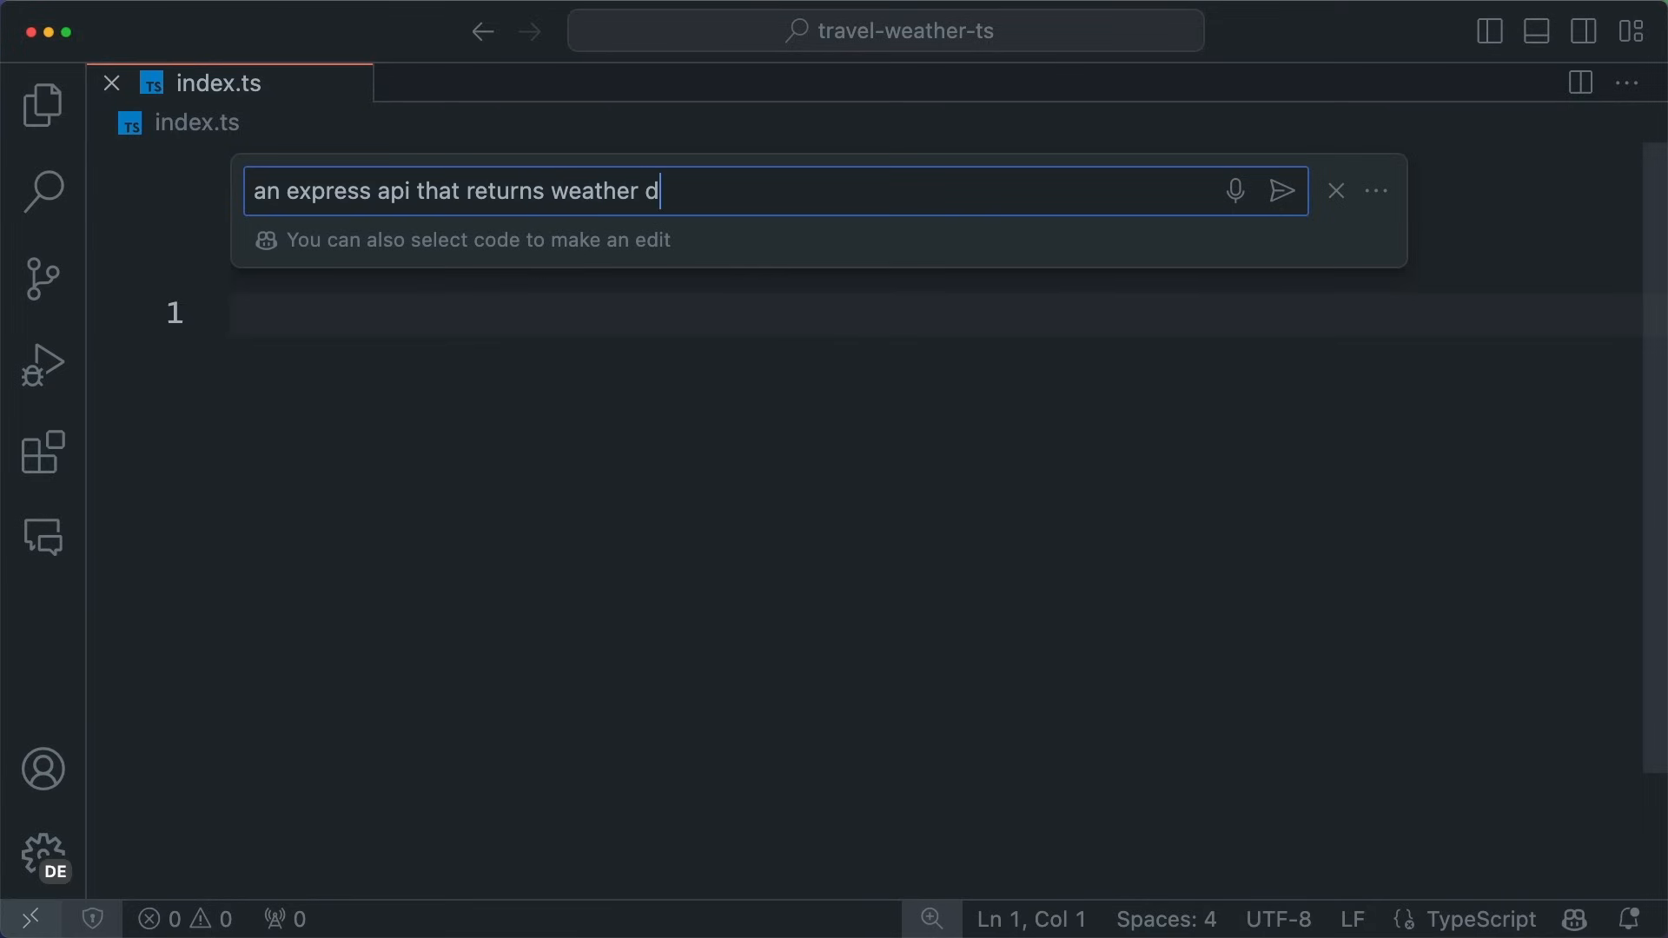
{"action": "type", "text": "ata and uses swagg"}
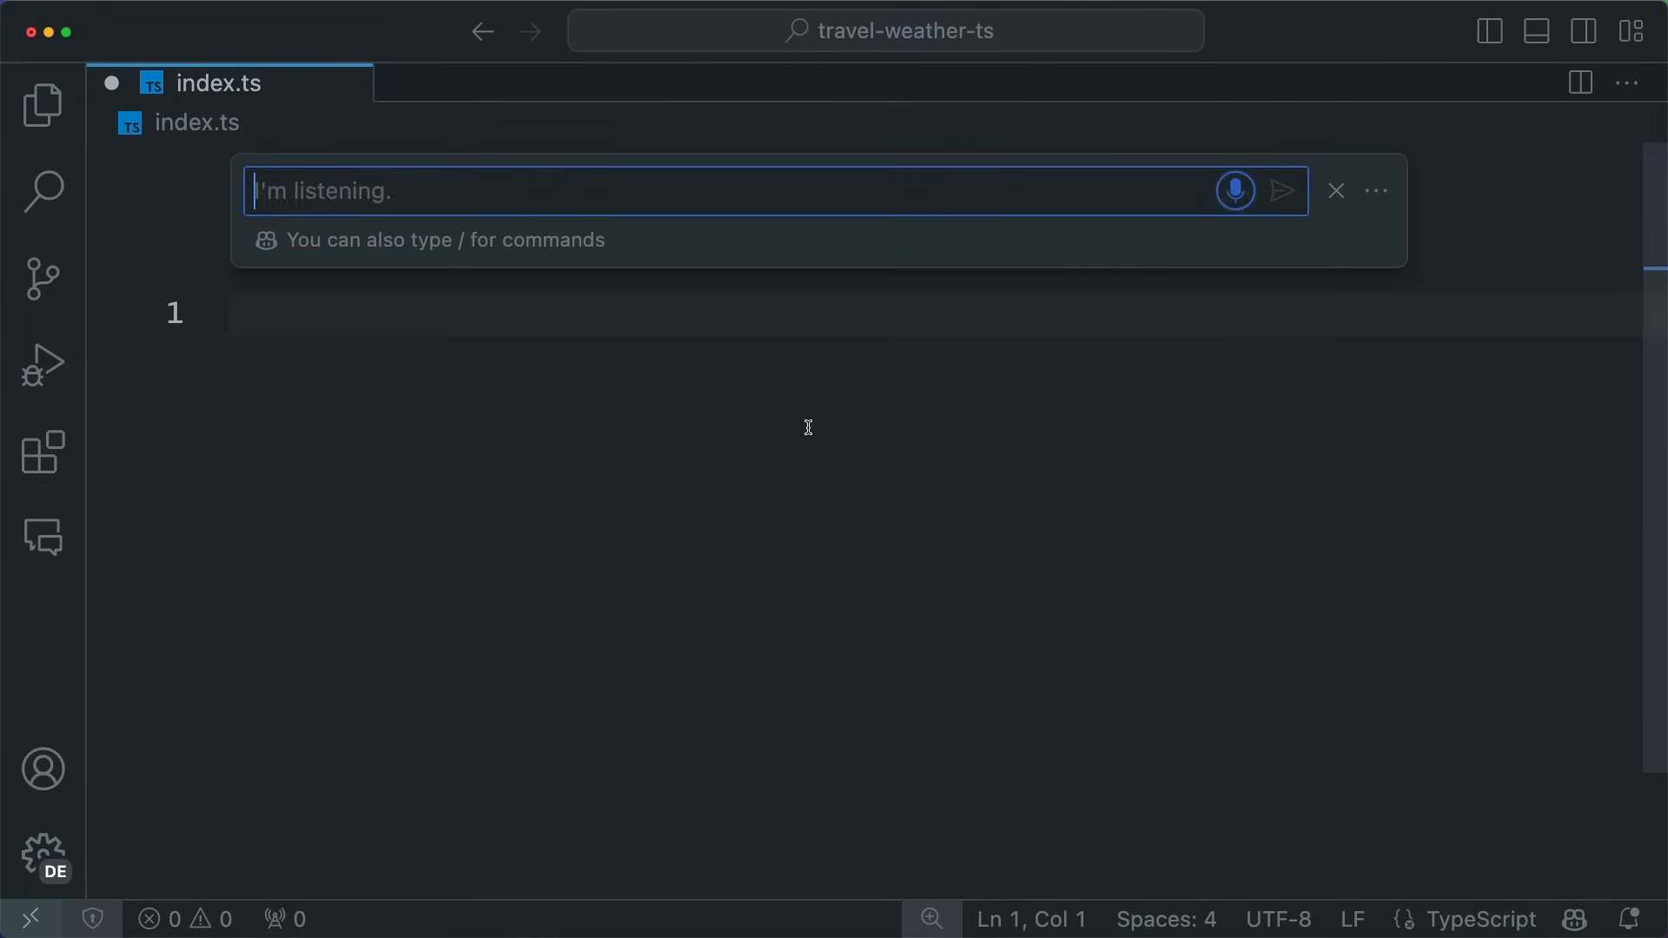
- Request an Express app from inline Copilot and accept the generated server code
{"action": "type", "text": "express app typescript"}
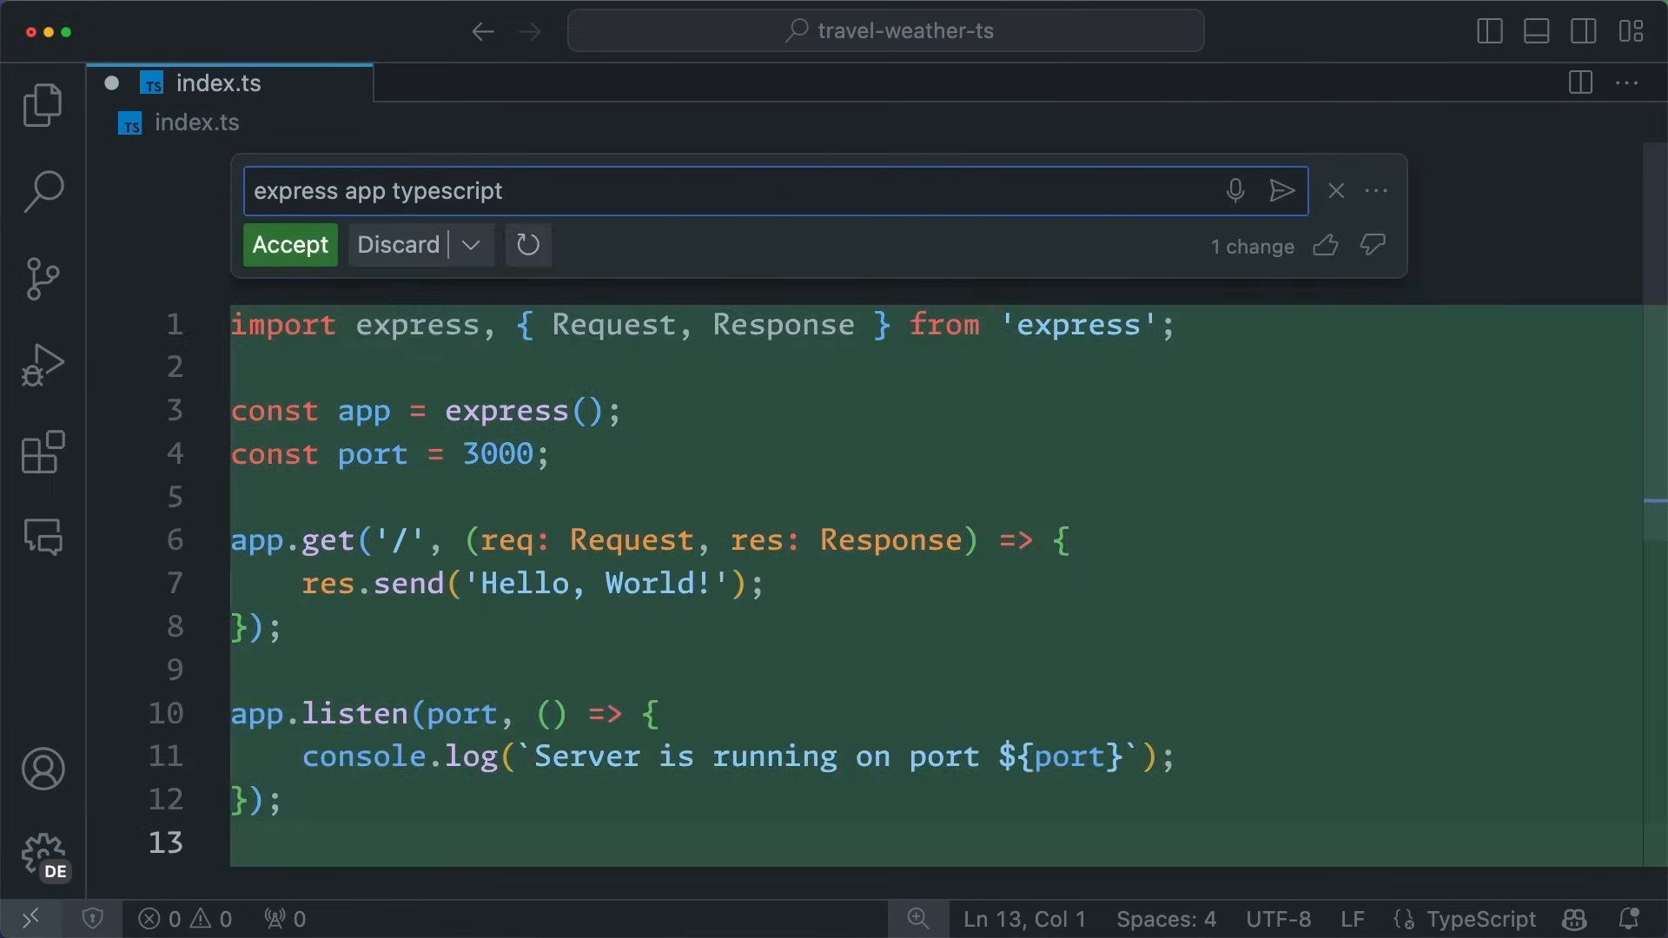
{"action": "left_click", "coordinate": [291, 245]}
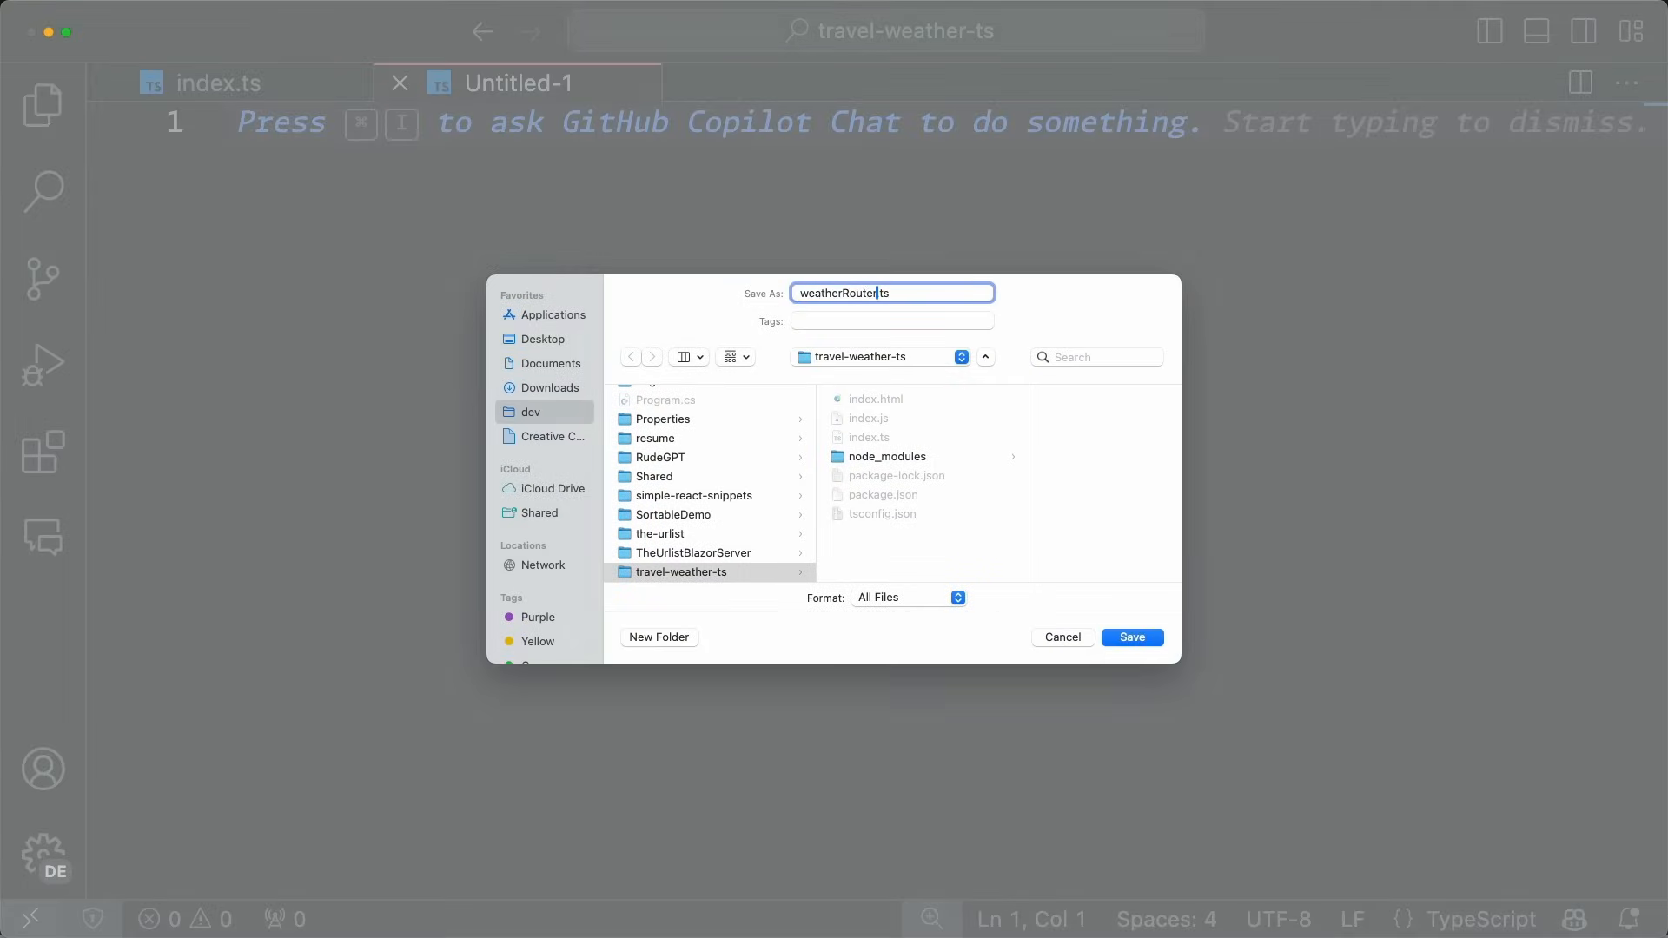
- Save weatherRouter.ts and accept Copilot's 'simple express router' code
{"action": "left_click", "coordinate": [1132, 637]}
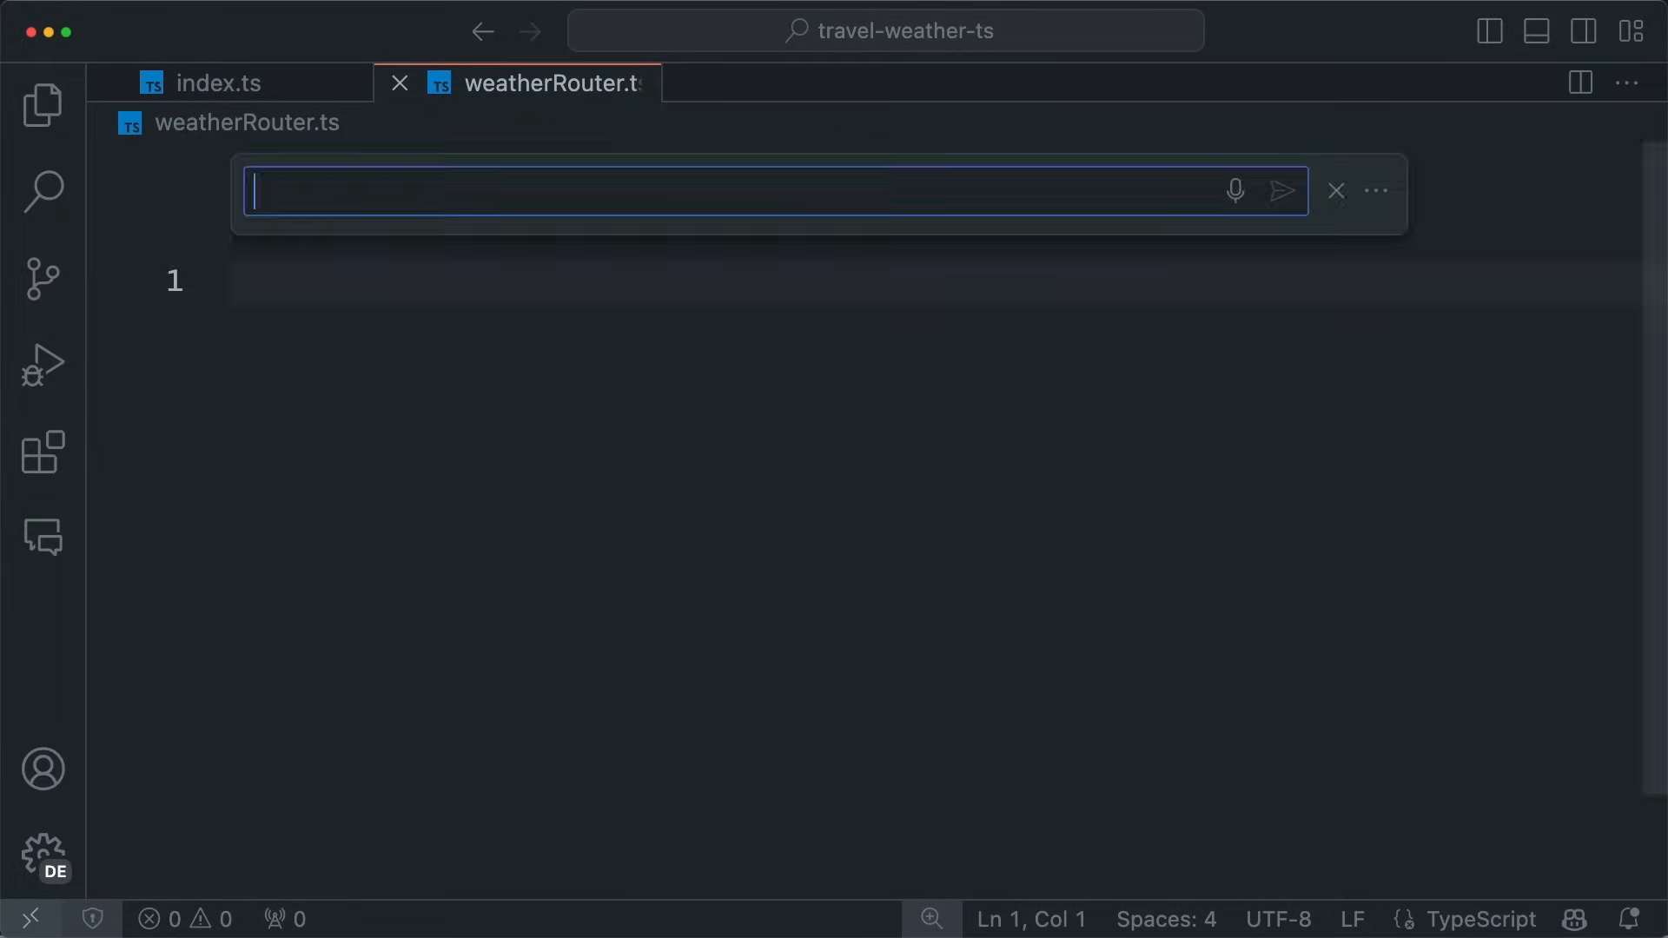
{"action": "type", "text": "simple express router typescript"}
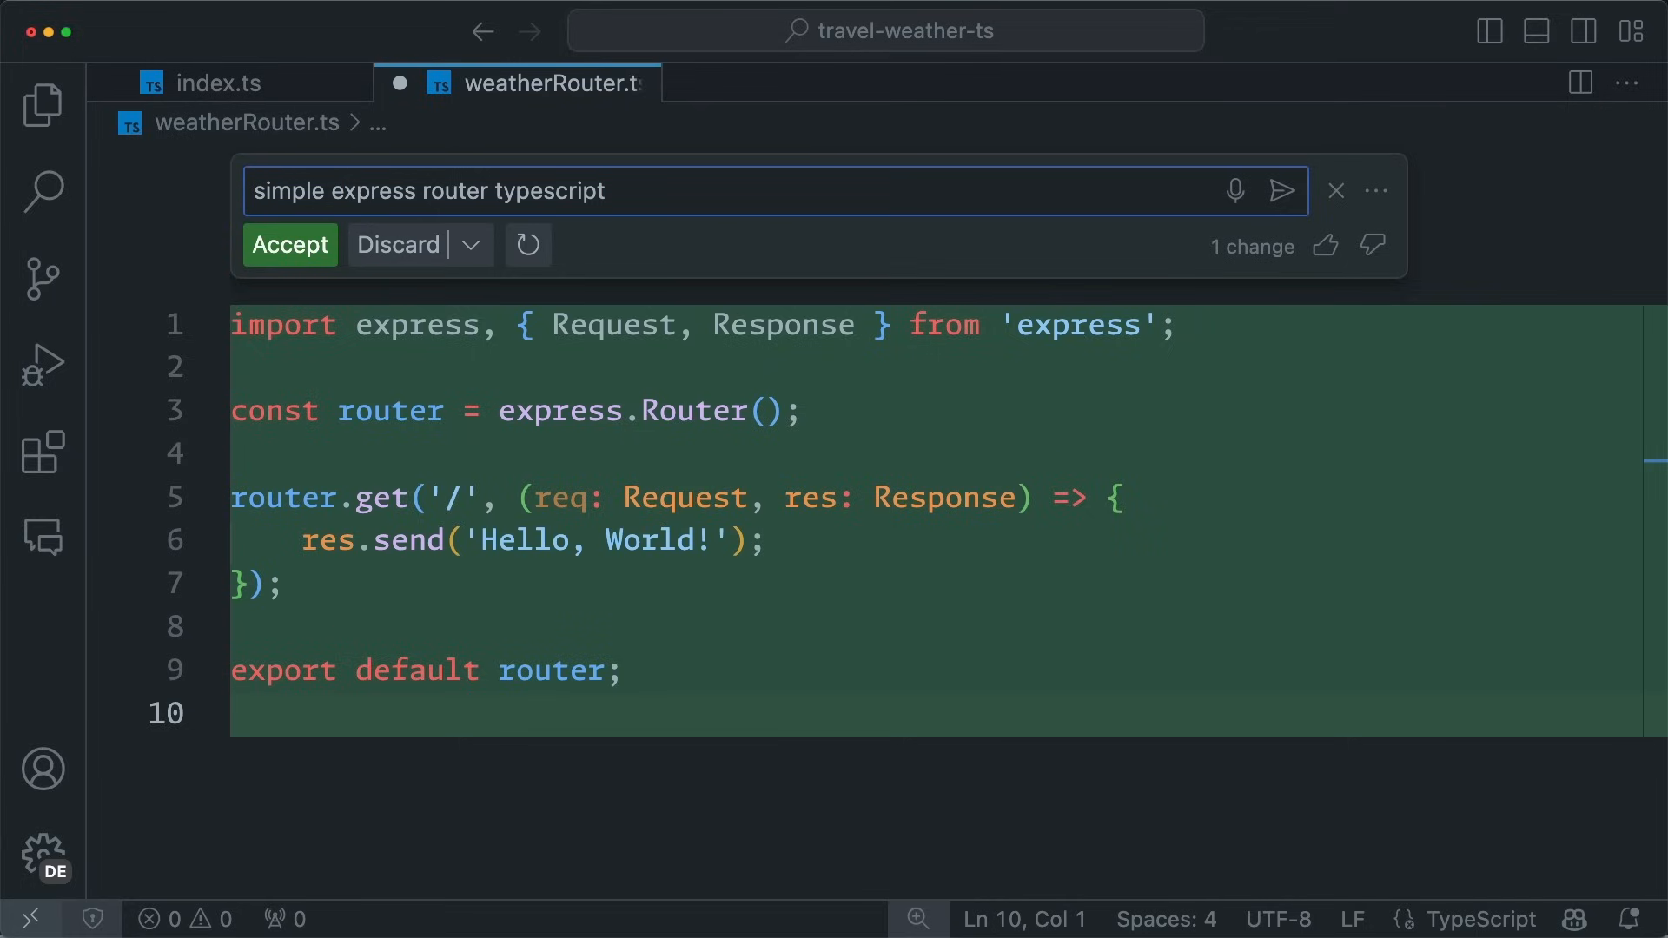
{"action": "left_click", "coordinate": [289, 245]}
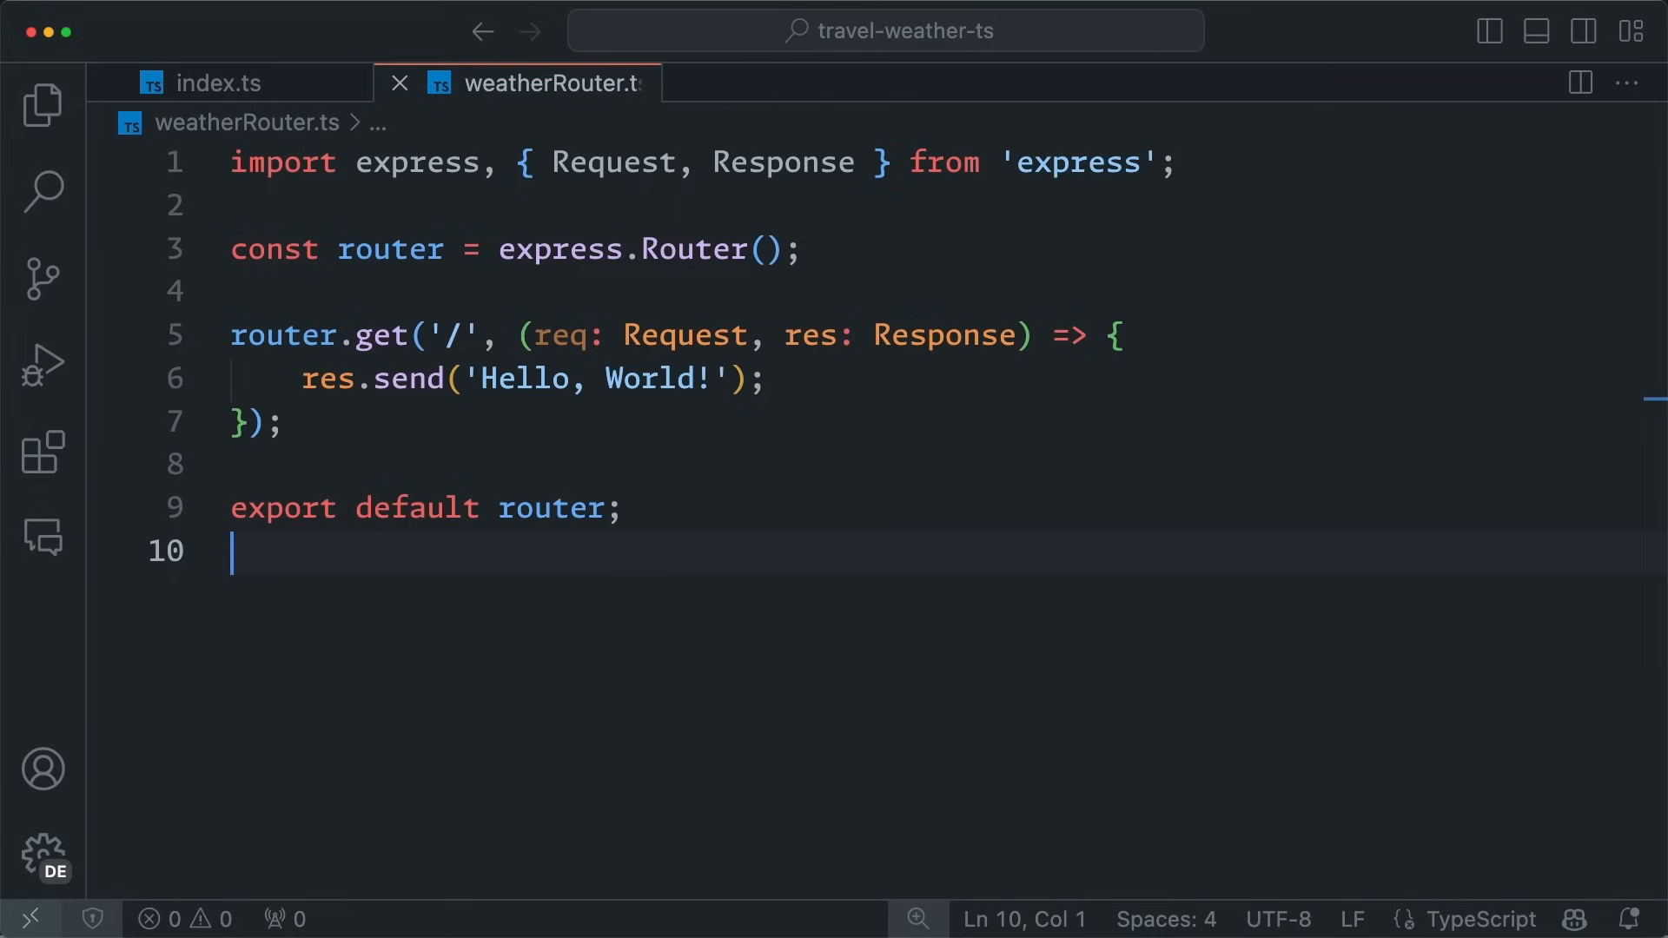
- Add the weatherRouter import and /weather mount to index.ts, then open Copilot Chat
{"action": "left_click", "coordinate": [218, 83]}
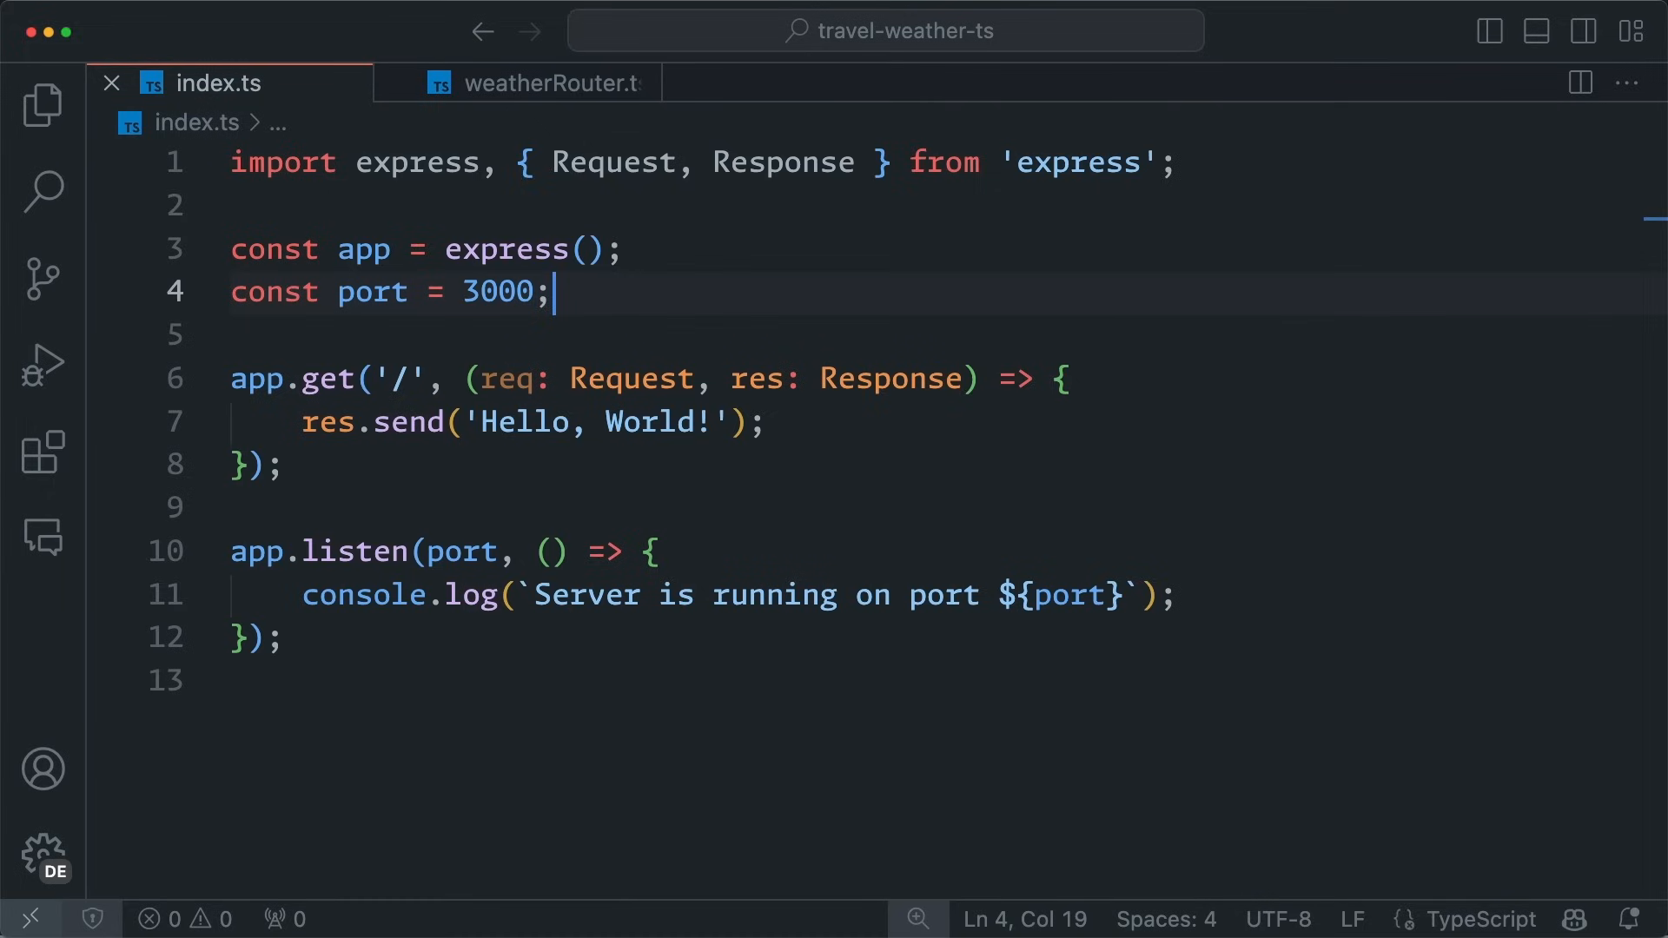
{"action": "key", "text": "Enter"}
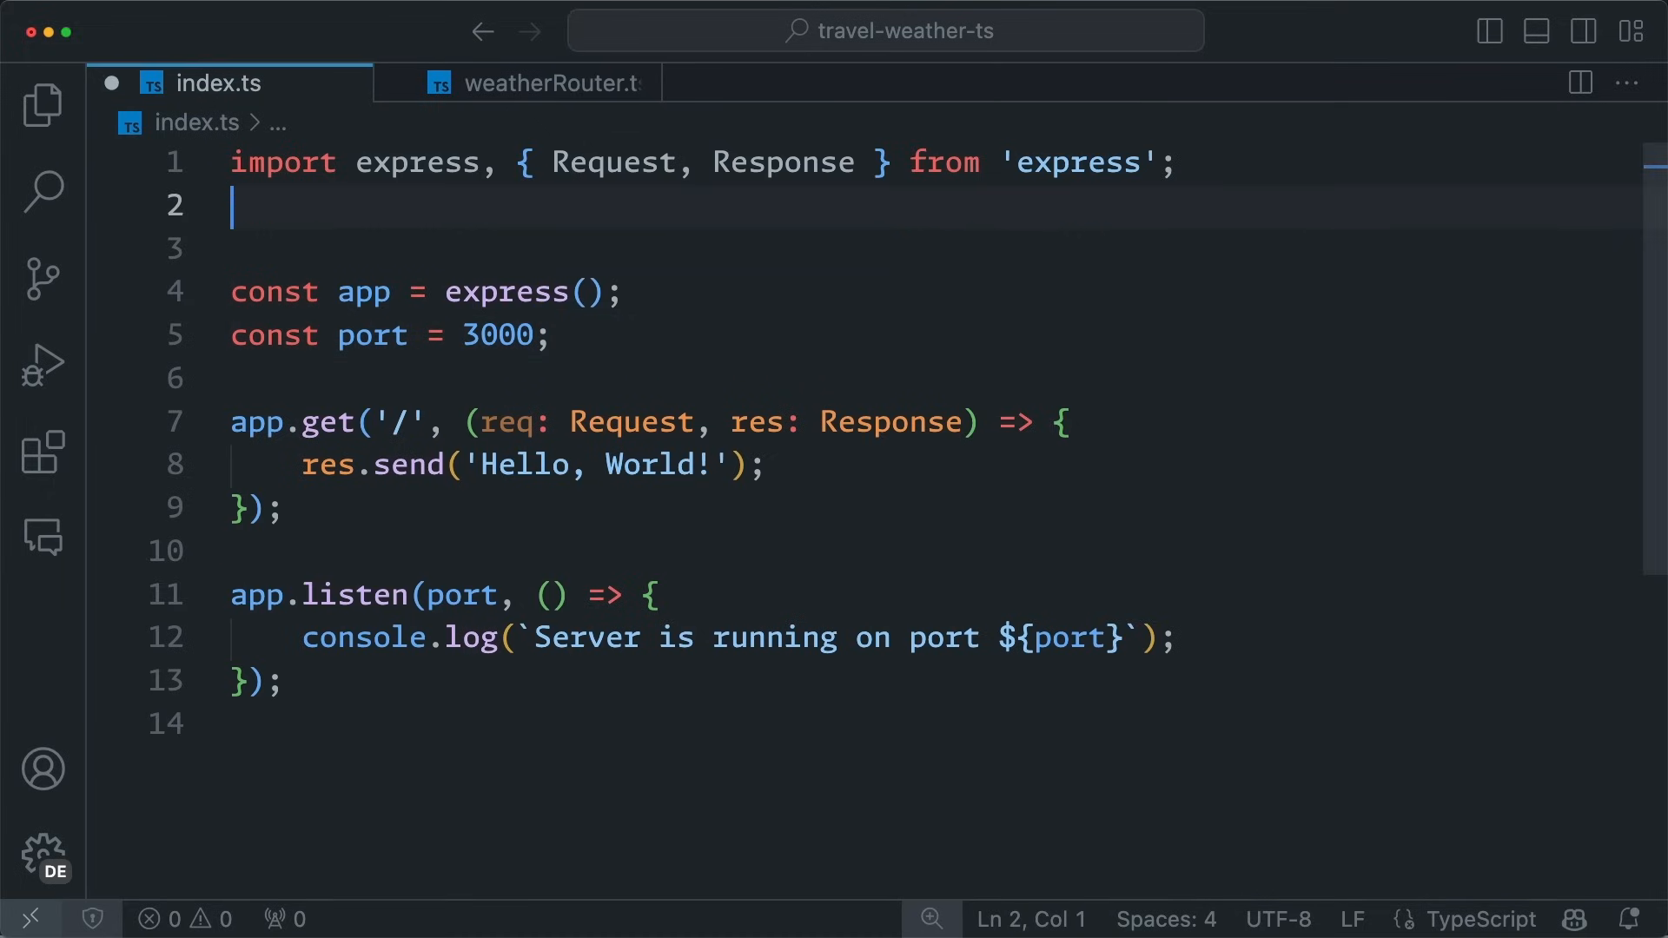
{"action": "type", "text": "import weatherRouter from './weatherRouter';"}
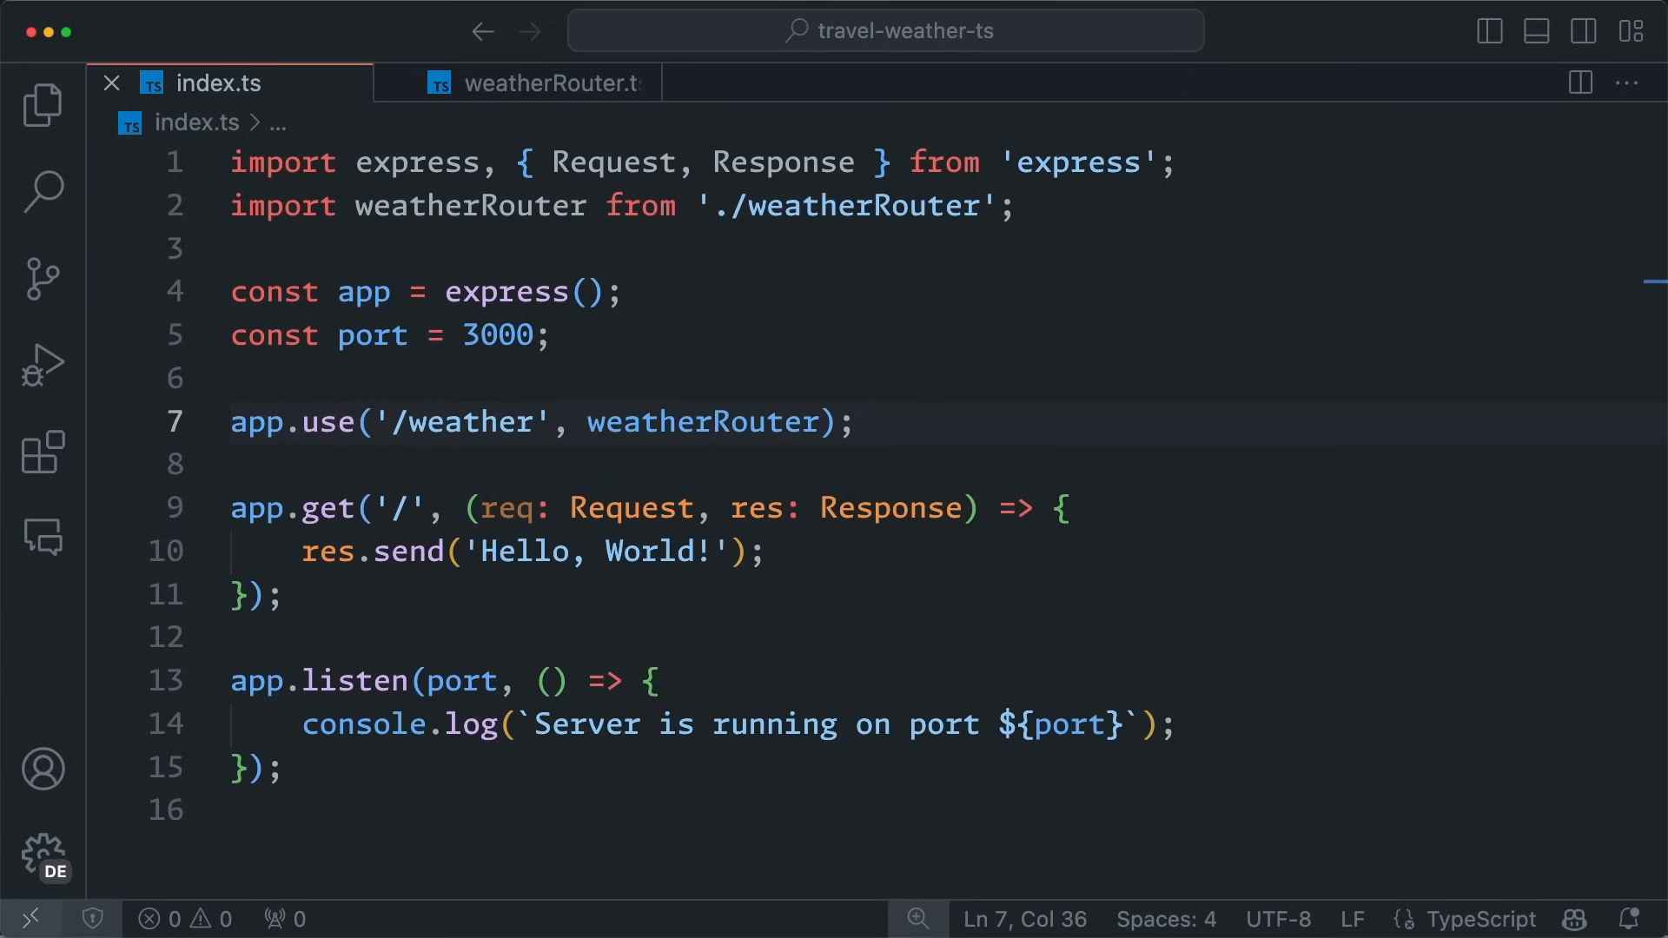
{"action": "left_click", "coordinate": [41, 537]}
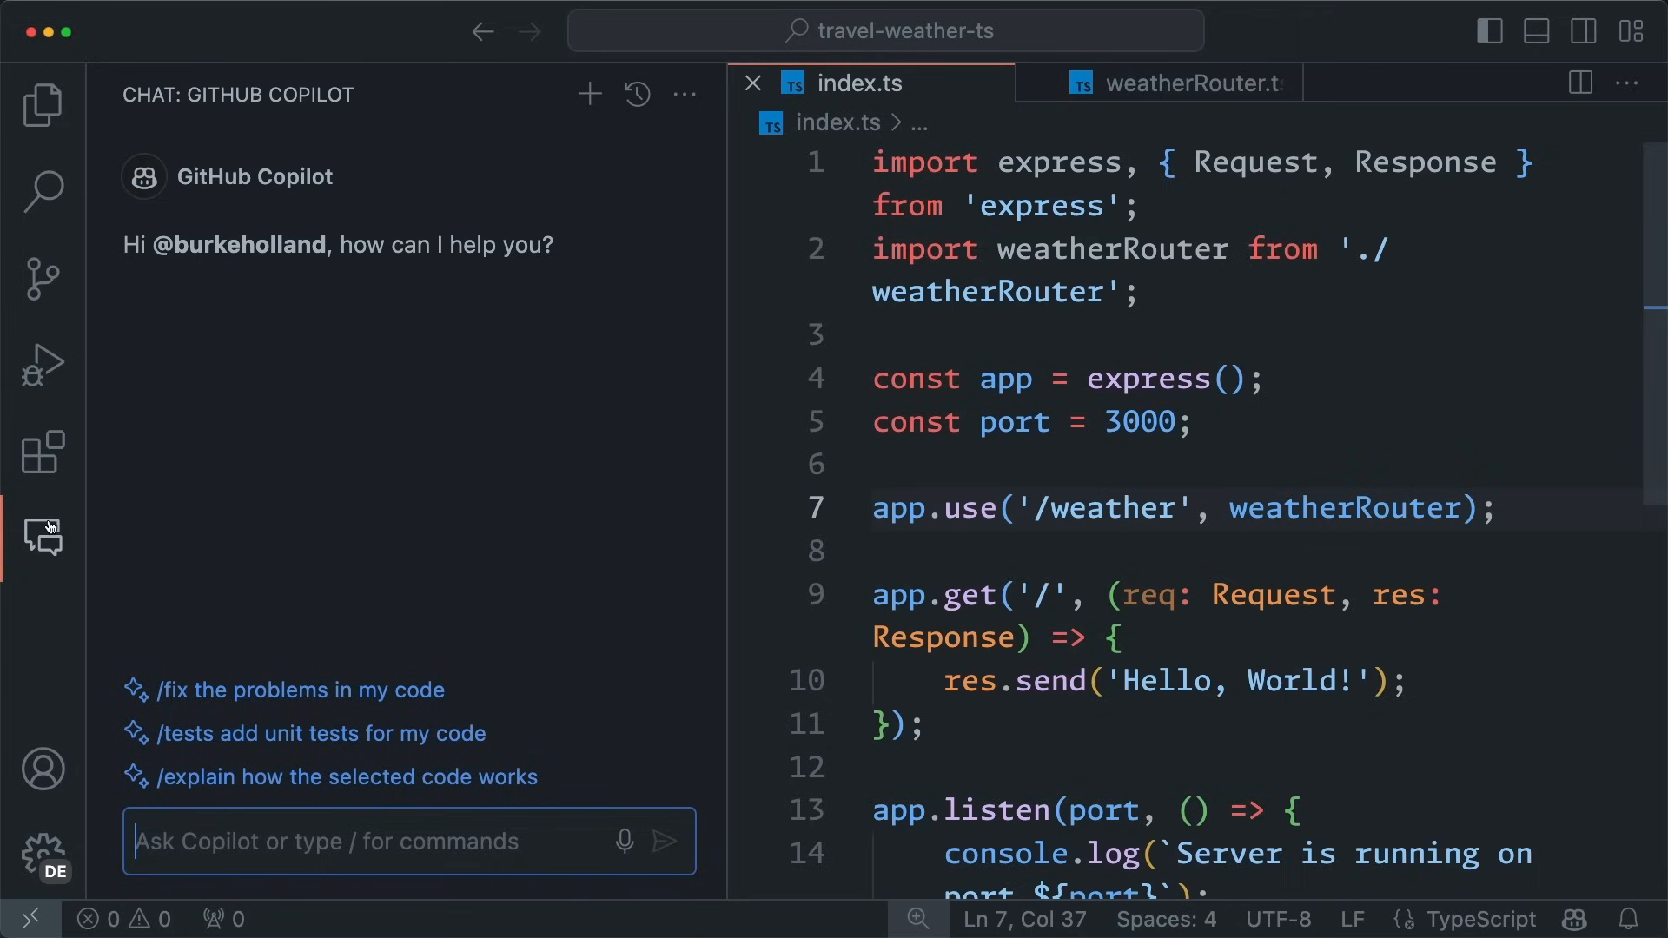
- Ask Copilot Chat for help and how to integrate Swagger, then select all index.ts code
{"action": "type", "text": "im gonna"}
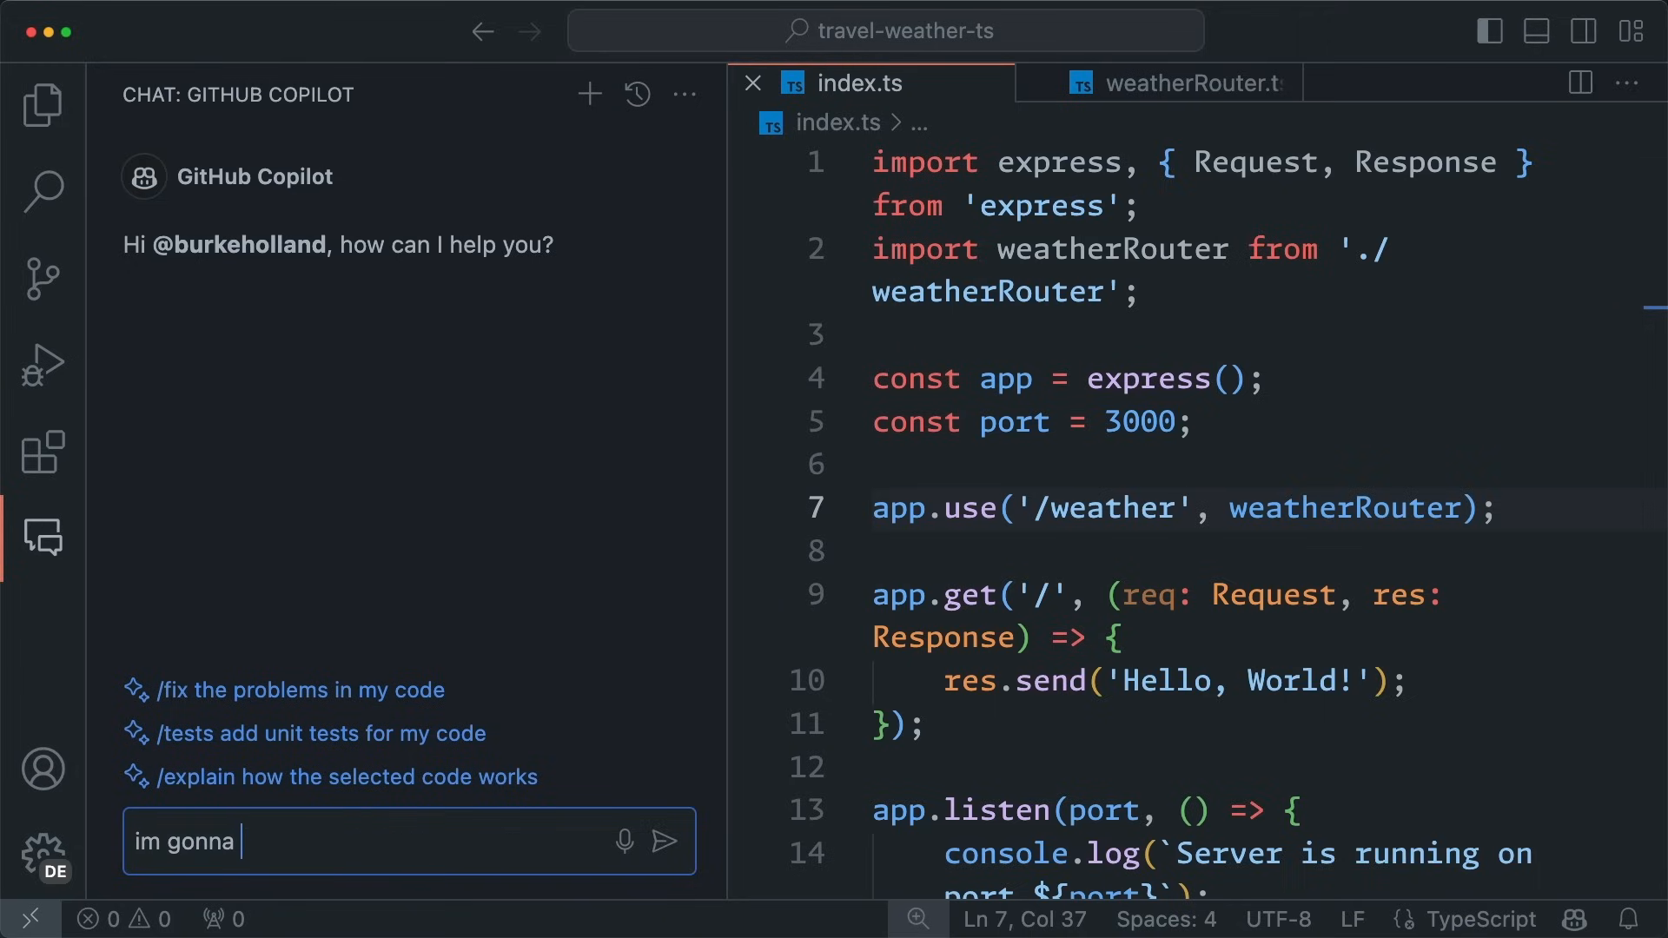
{"action": "key", "text": "Enter"}
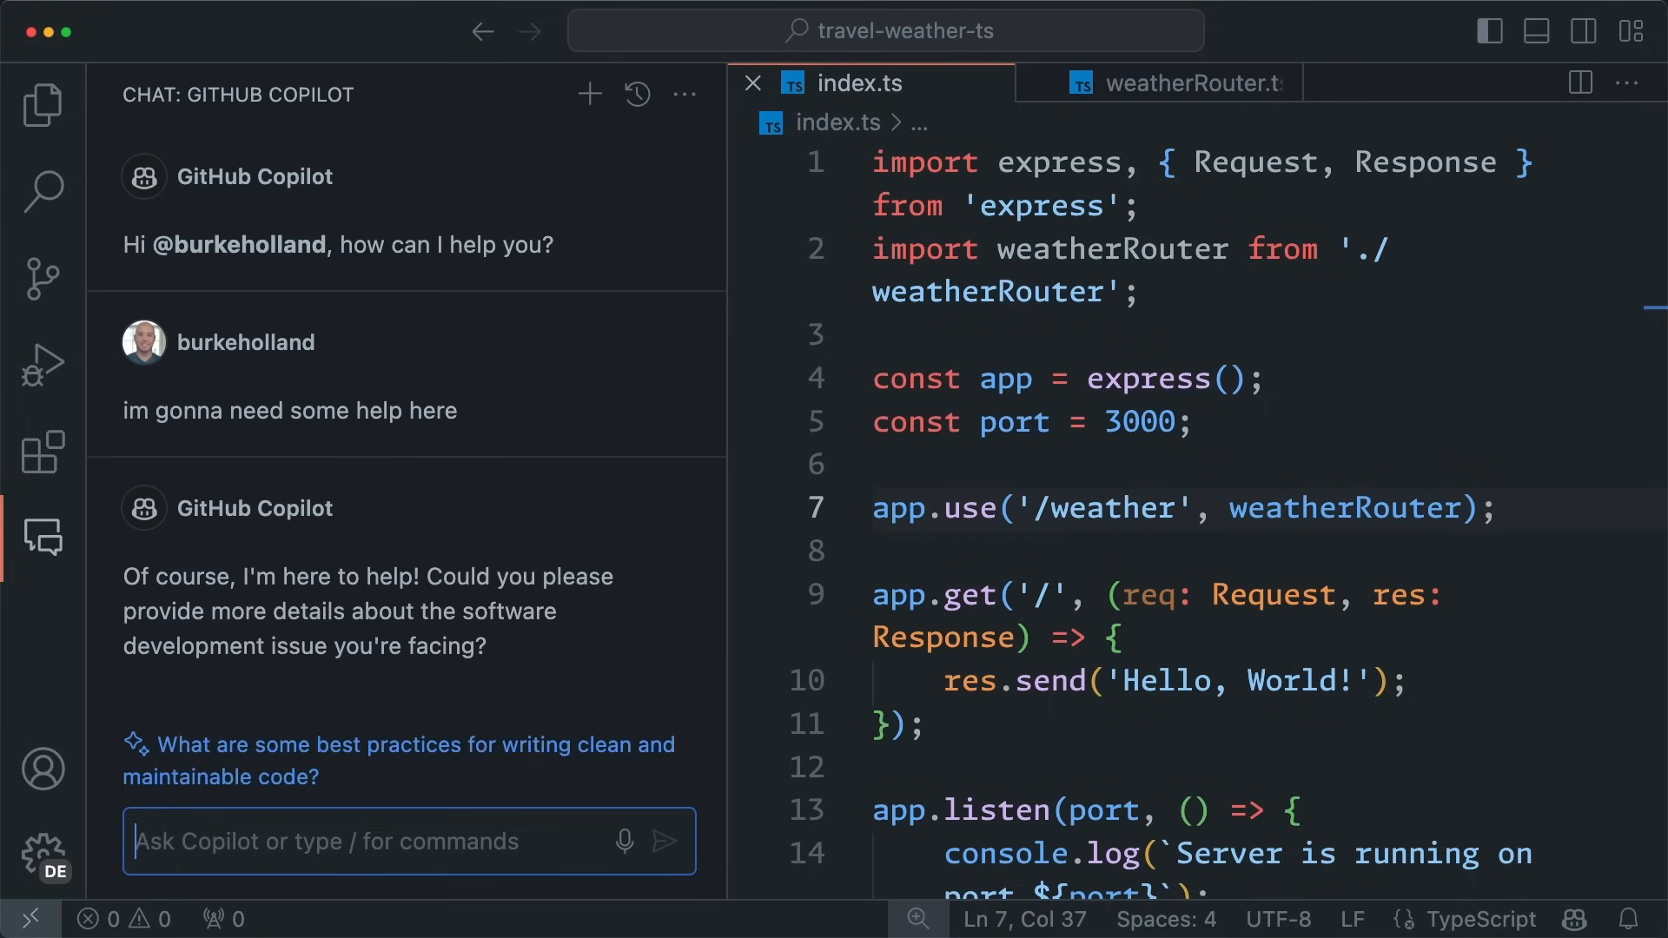
{"action": "type", "text": "ho"}
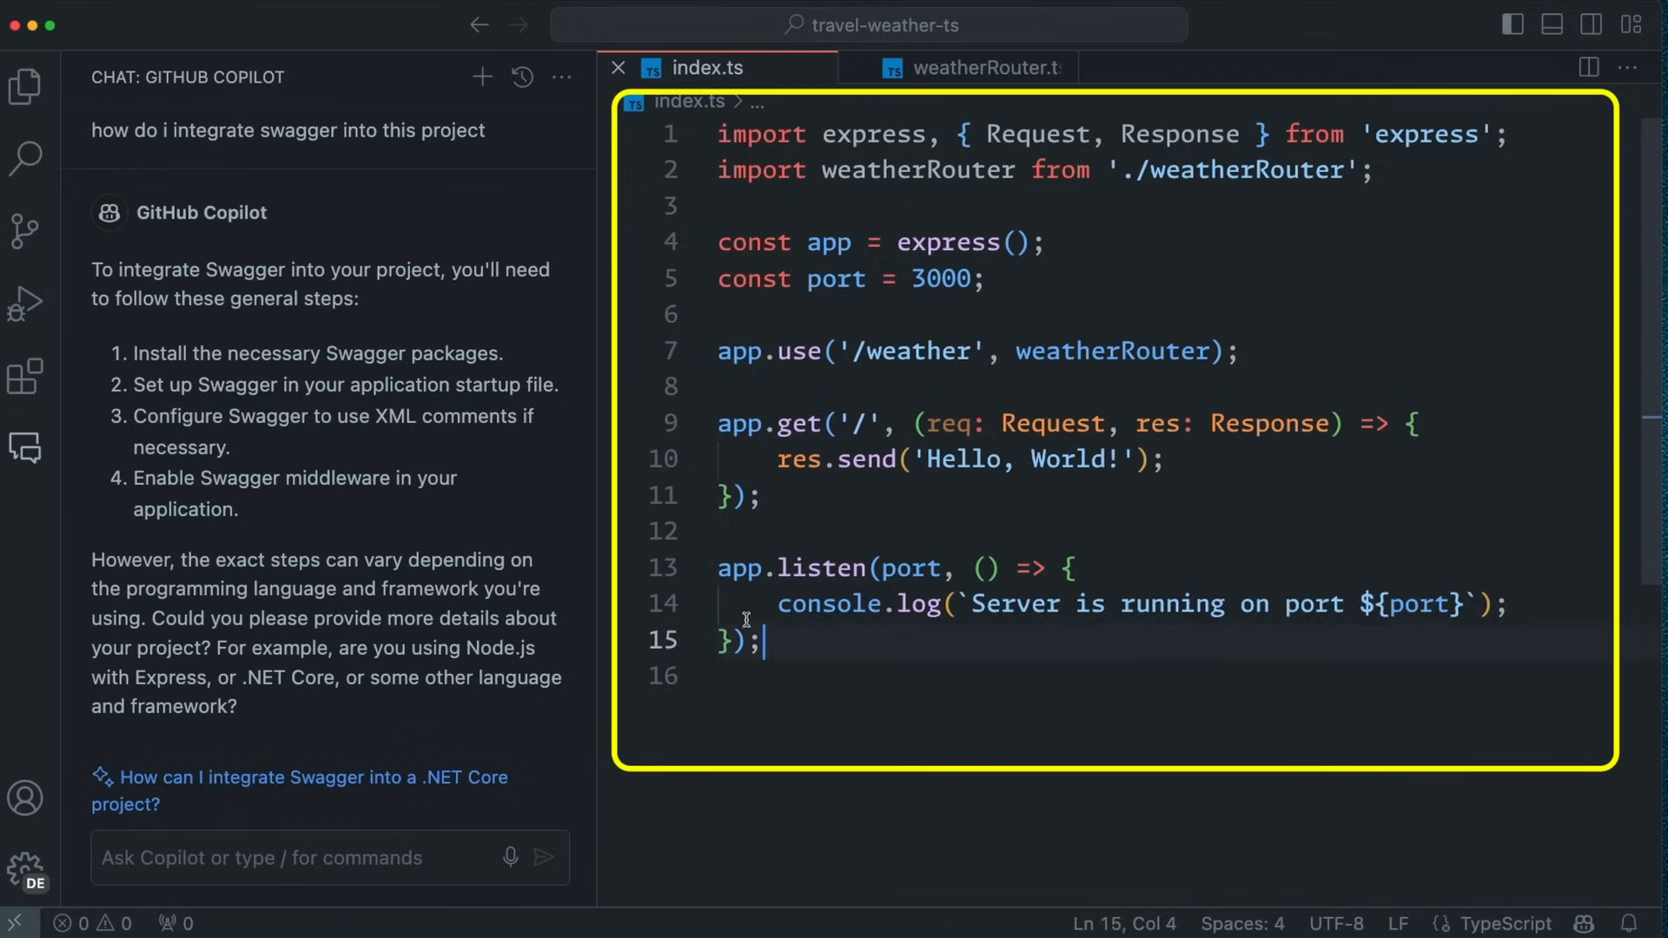
{"action": "key", "text": "cmd+a"}
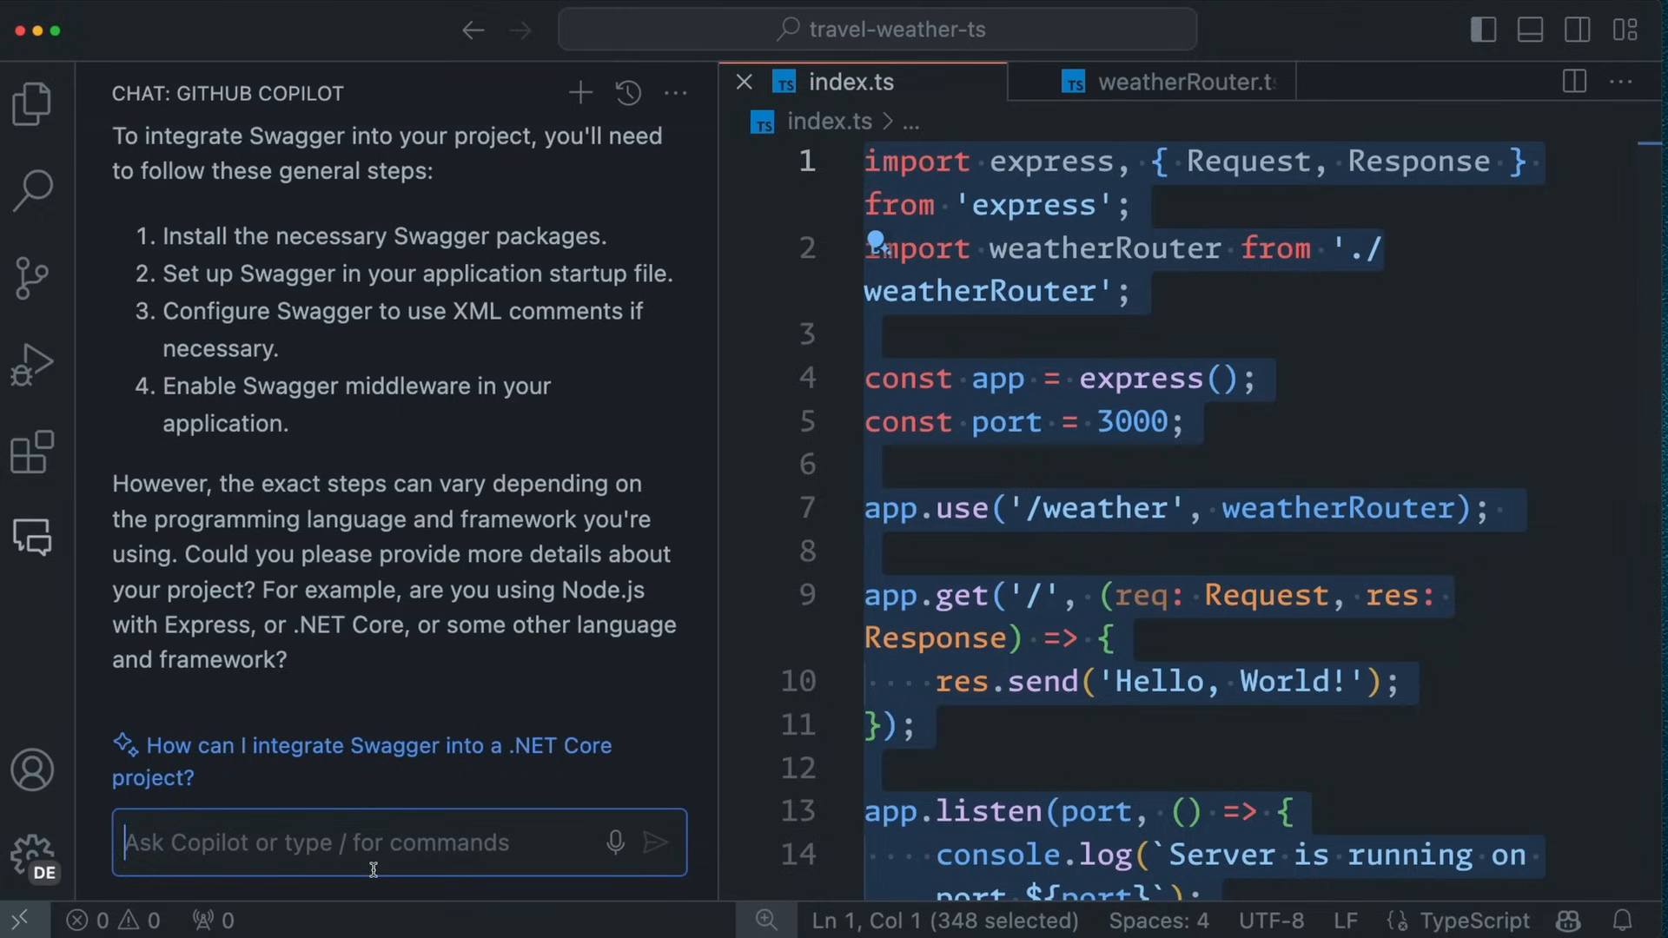
{"action": "type", "text": "@"}
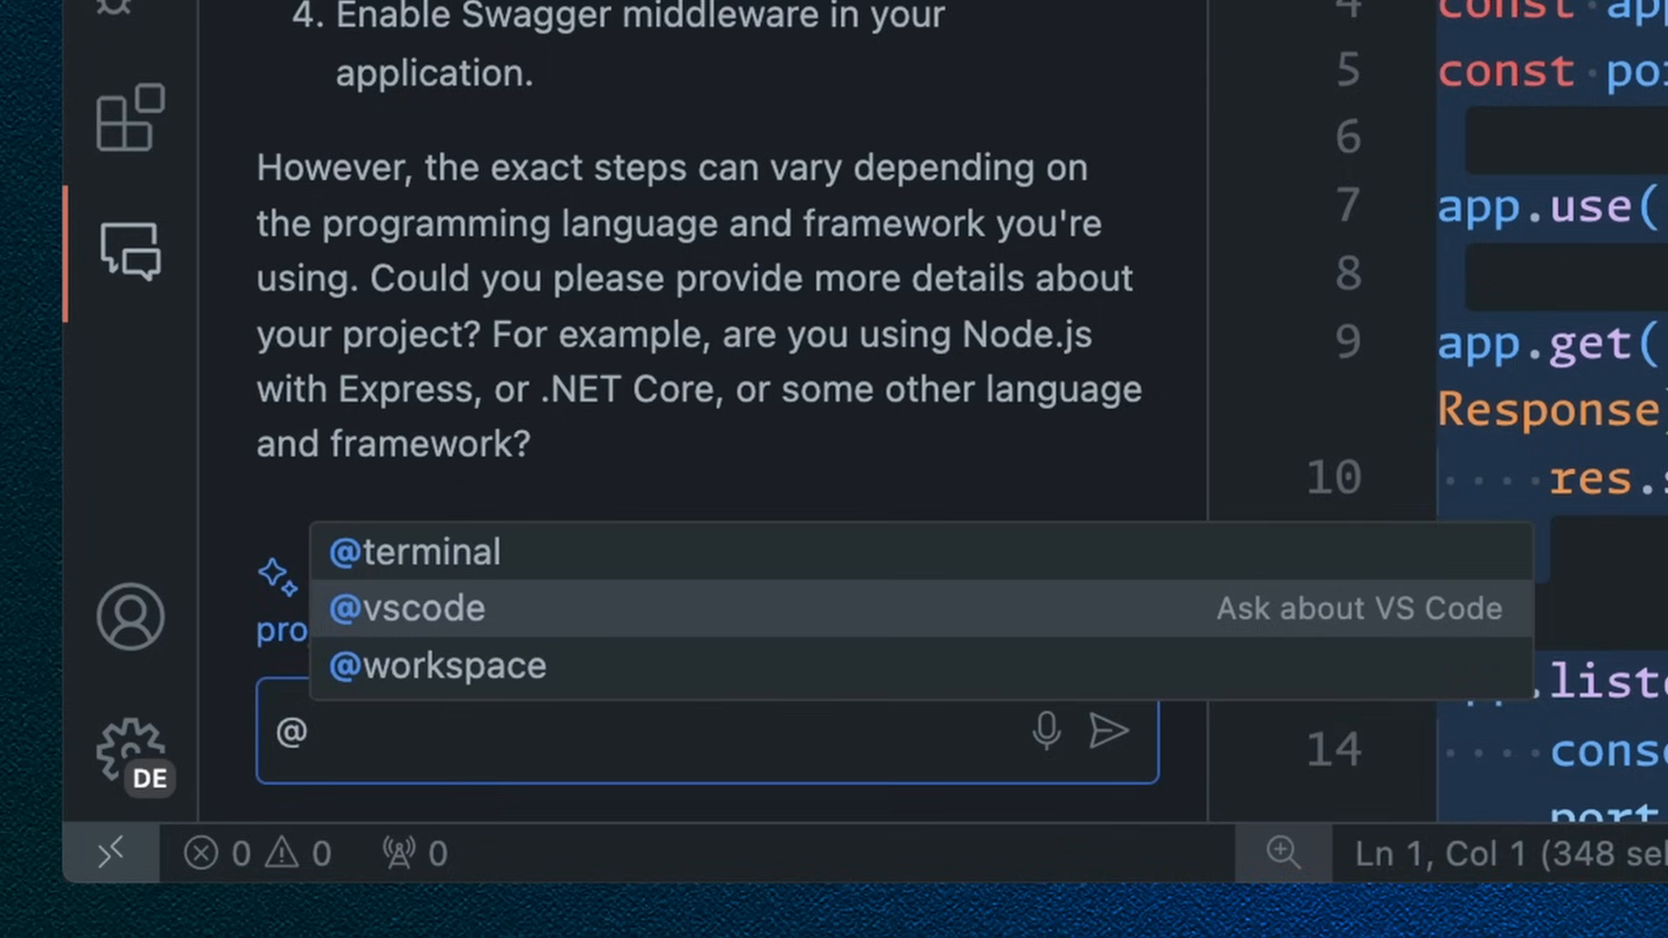
{"action": "left_click", "coordinate": [438, 665]}
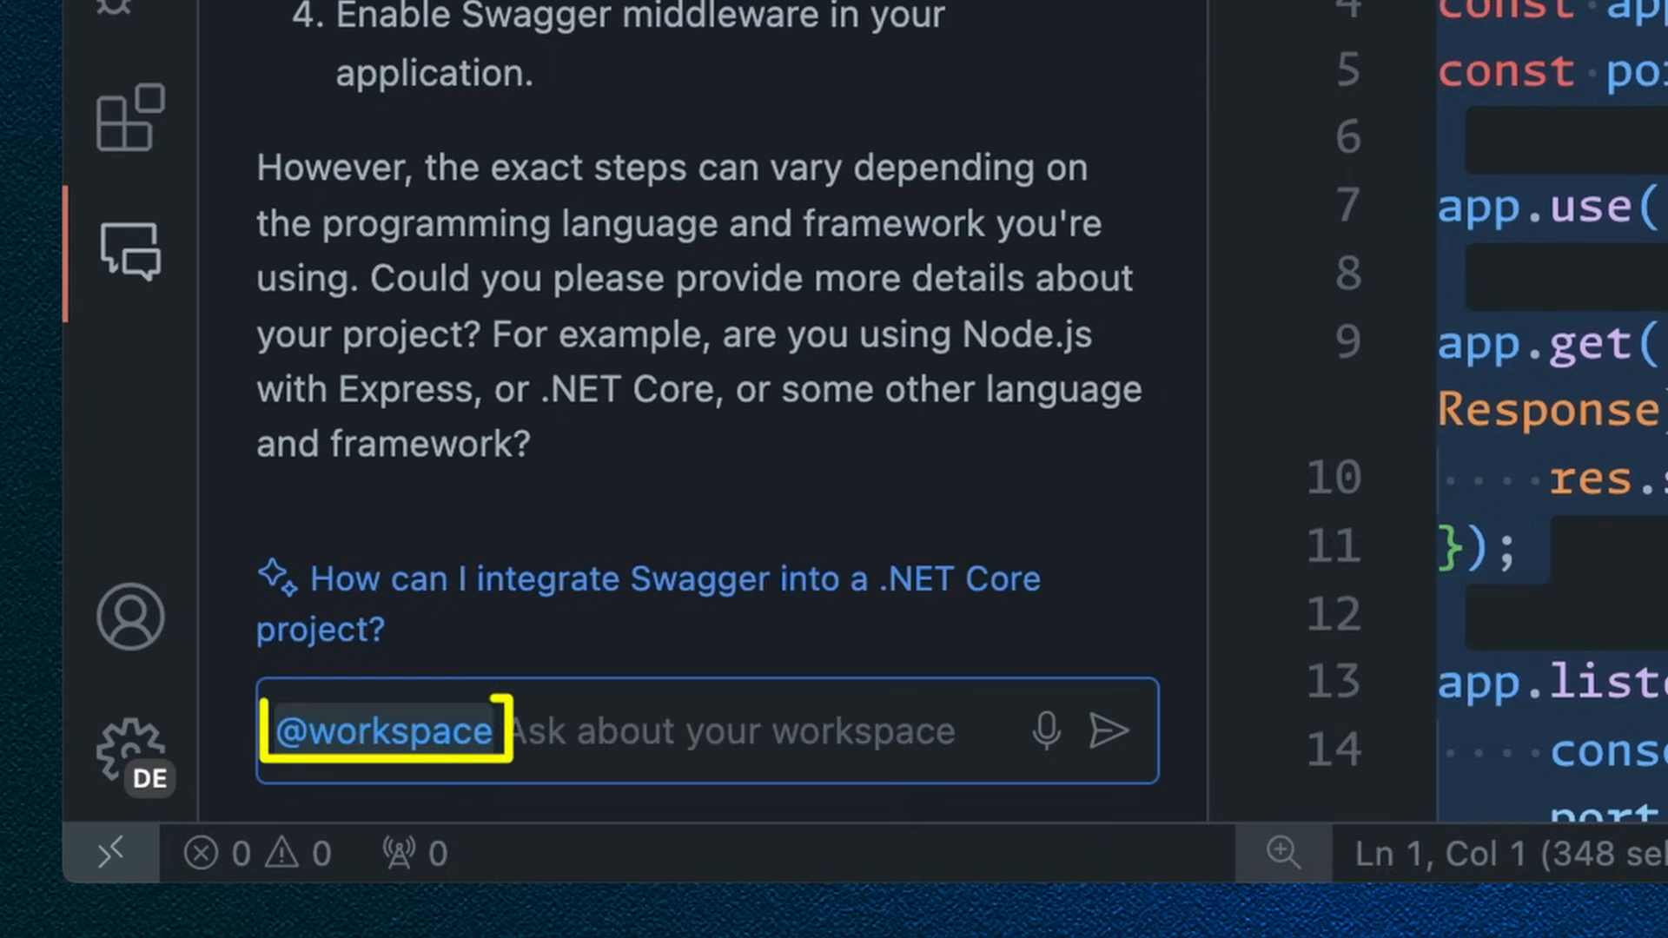
{"action": "type", "text": "integra"}
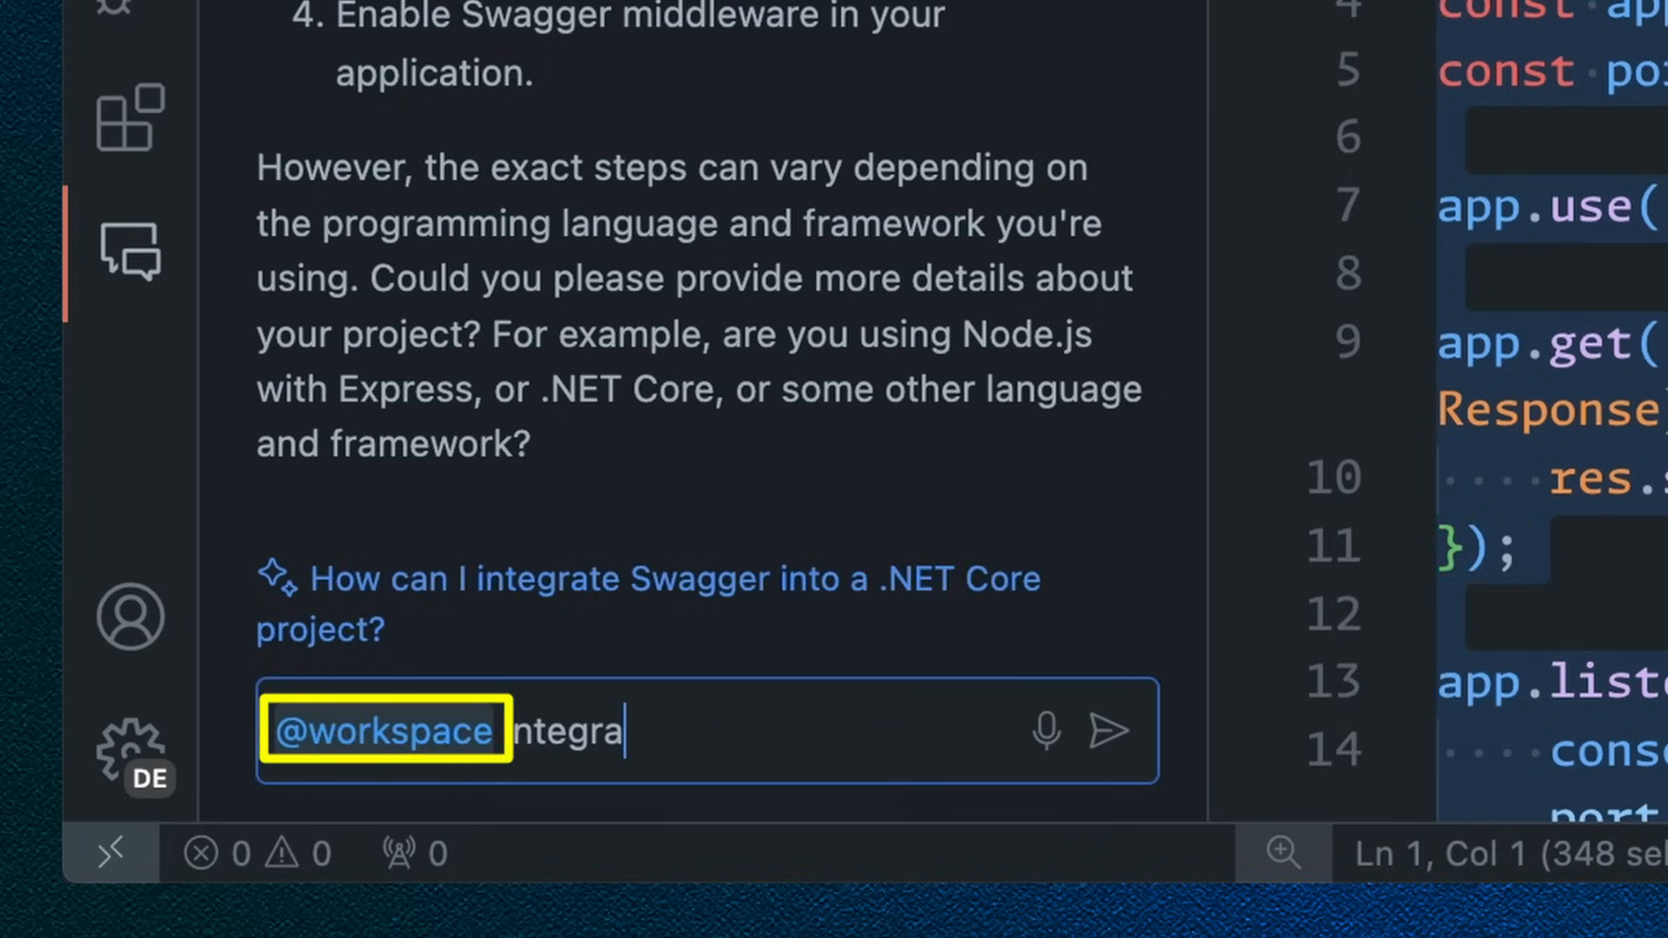
{"action": "key", "text": "Enter"}
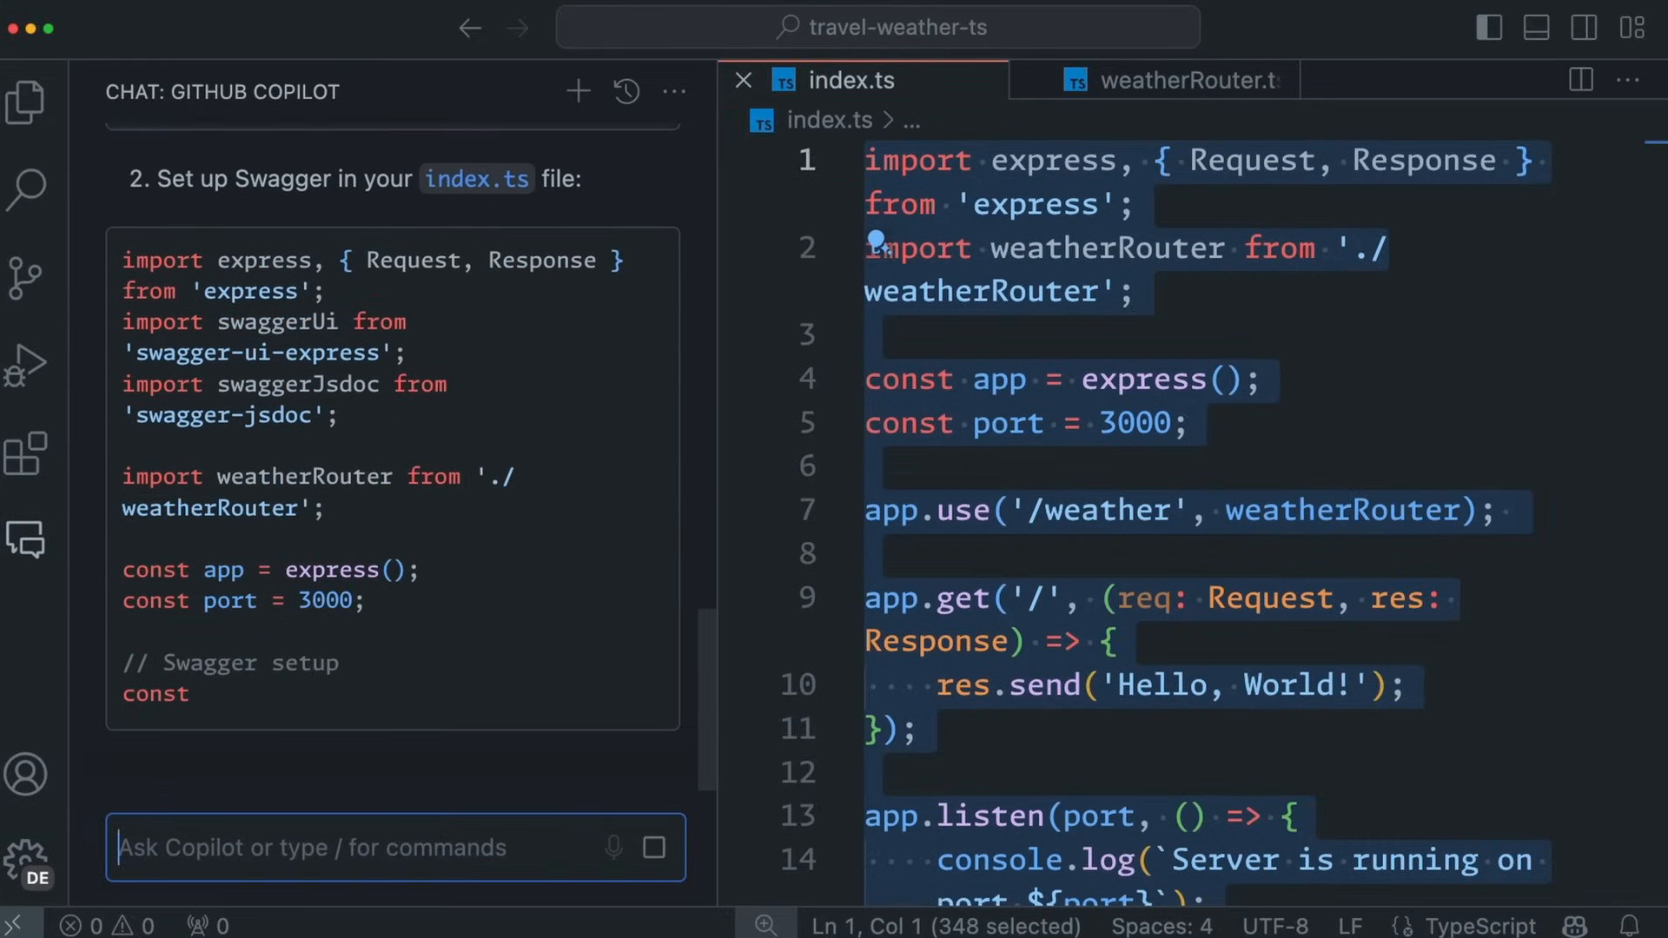
{"action": "scroll", "scroll_direction": "down", "scroll_amount": 3}
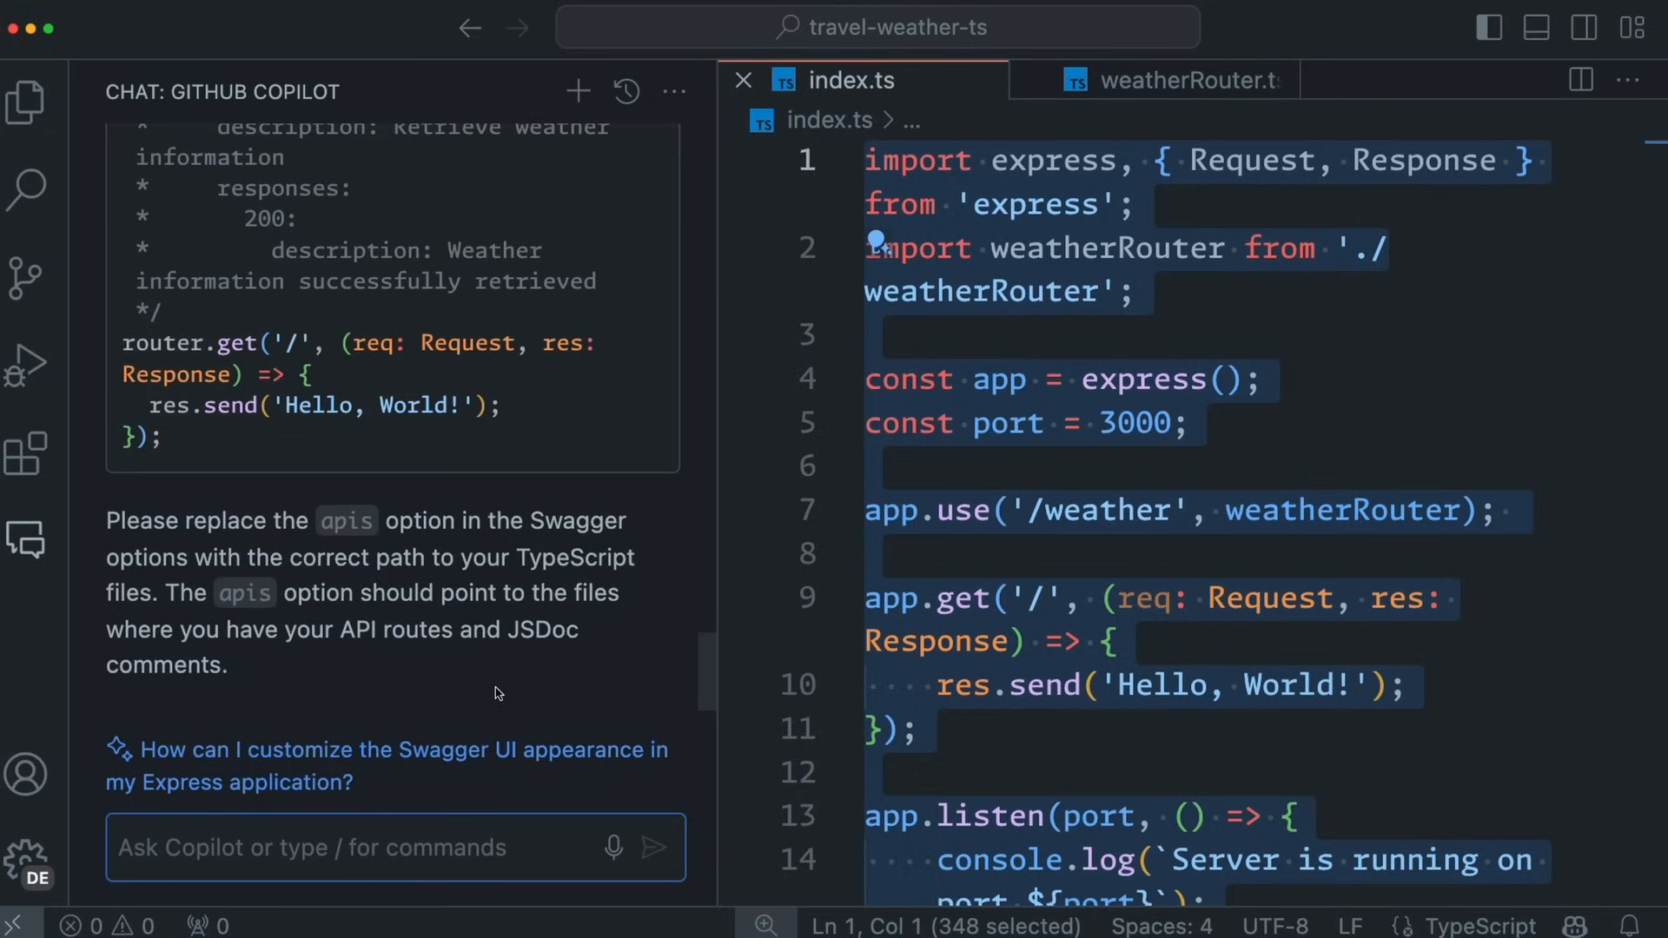
{"action": "type", "text": "interface for"}
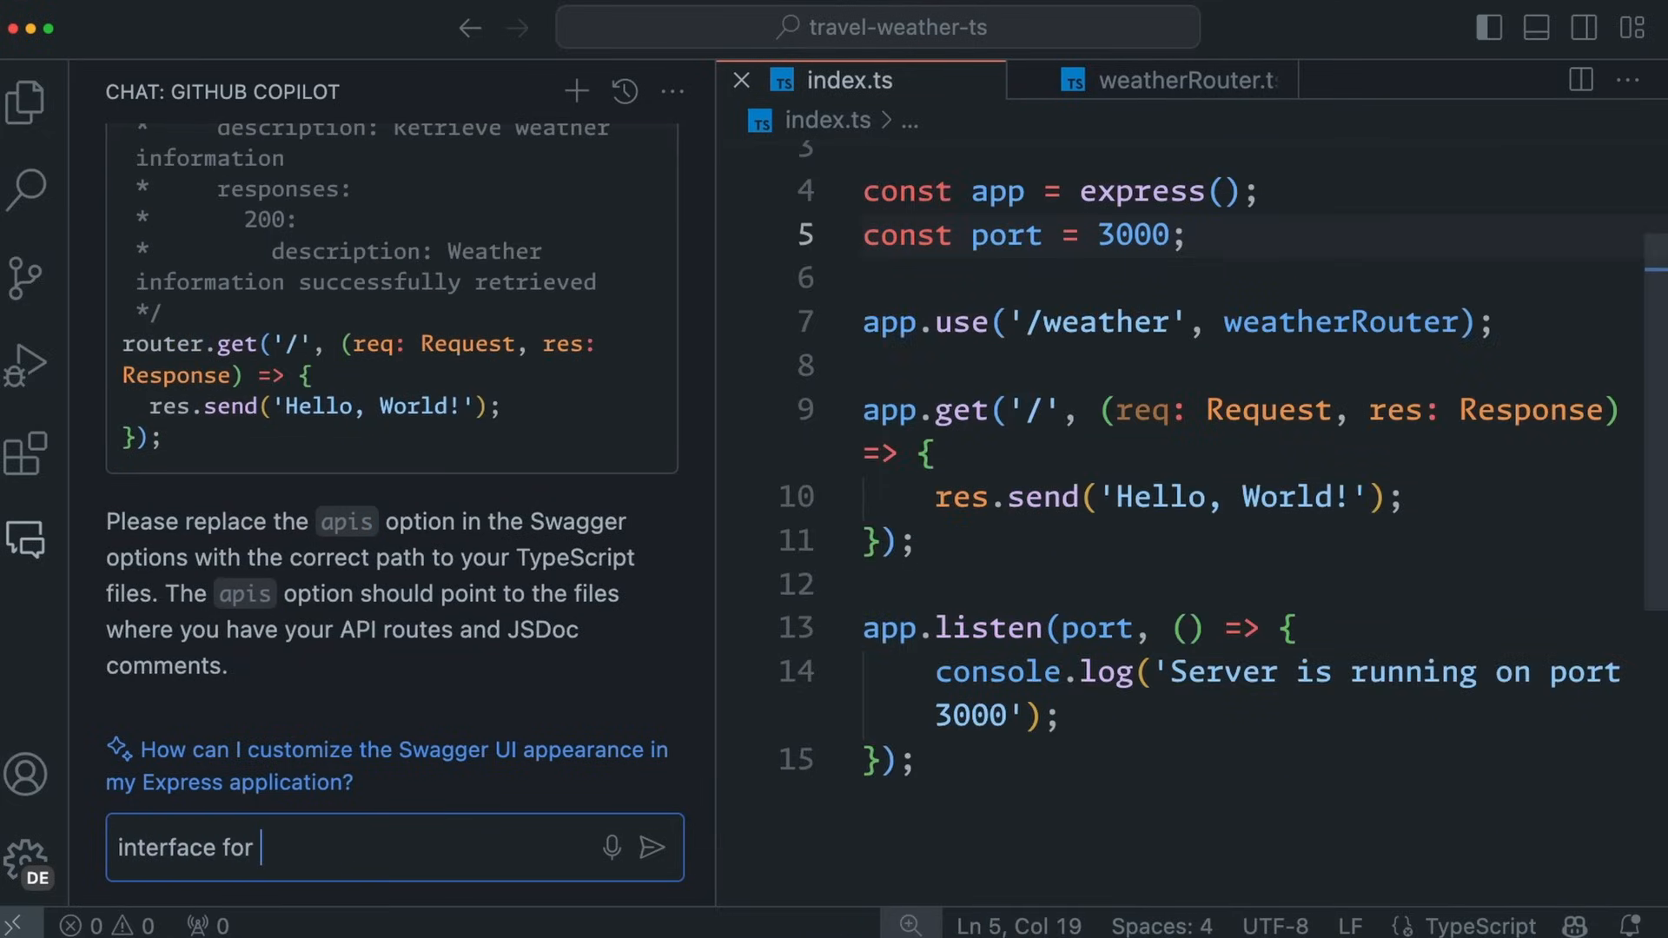
- Ask Copilot for TypeScript interfaces for weatherData.json and begin a new file-referencing prompt
{"action": "type", "text": "#file:"}
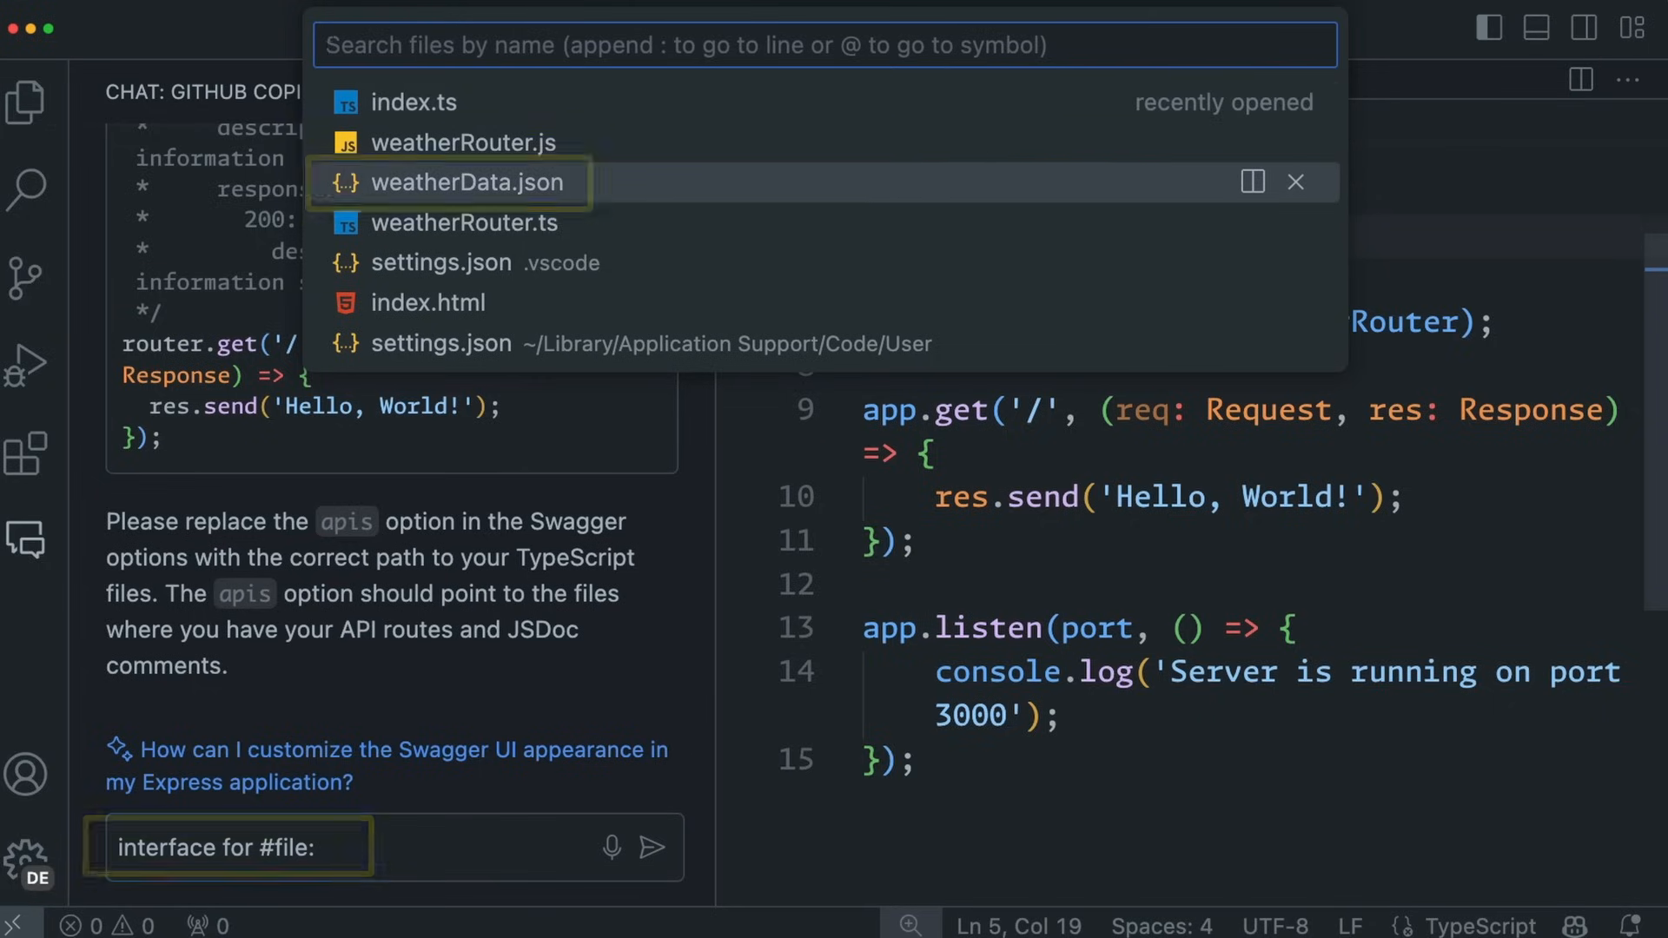
{"action": "left_click", "coordinate": [468, 183]}
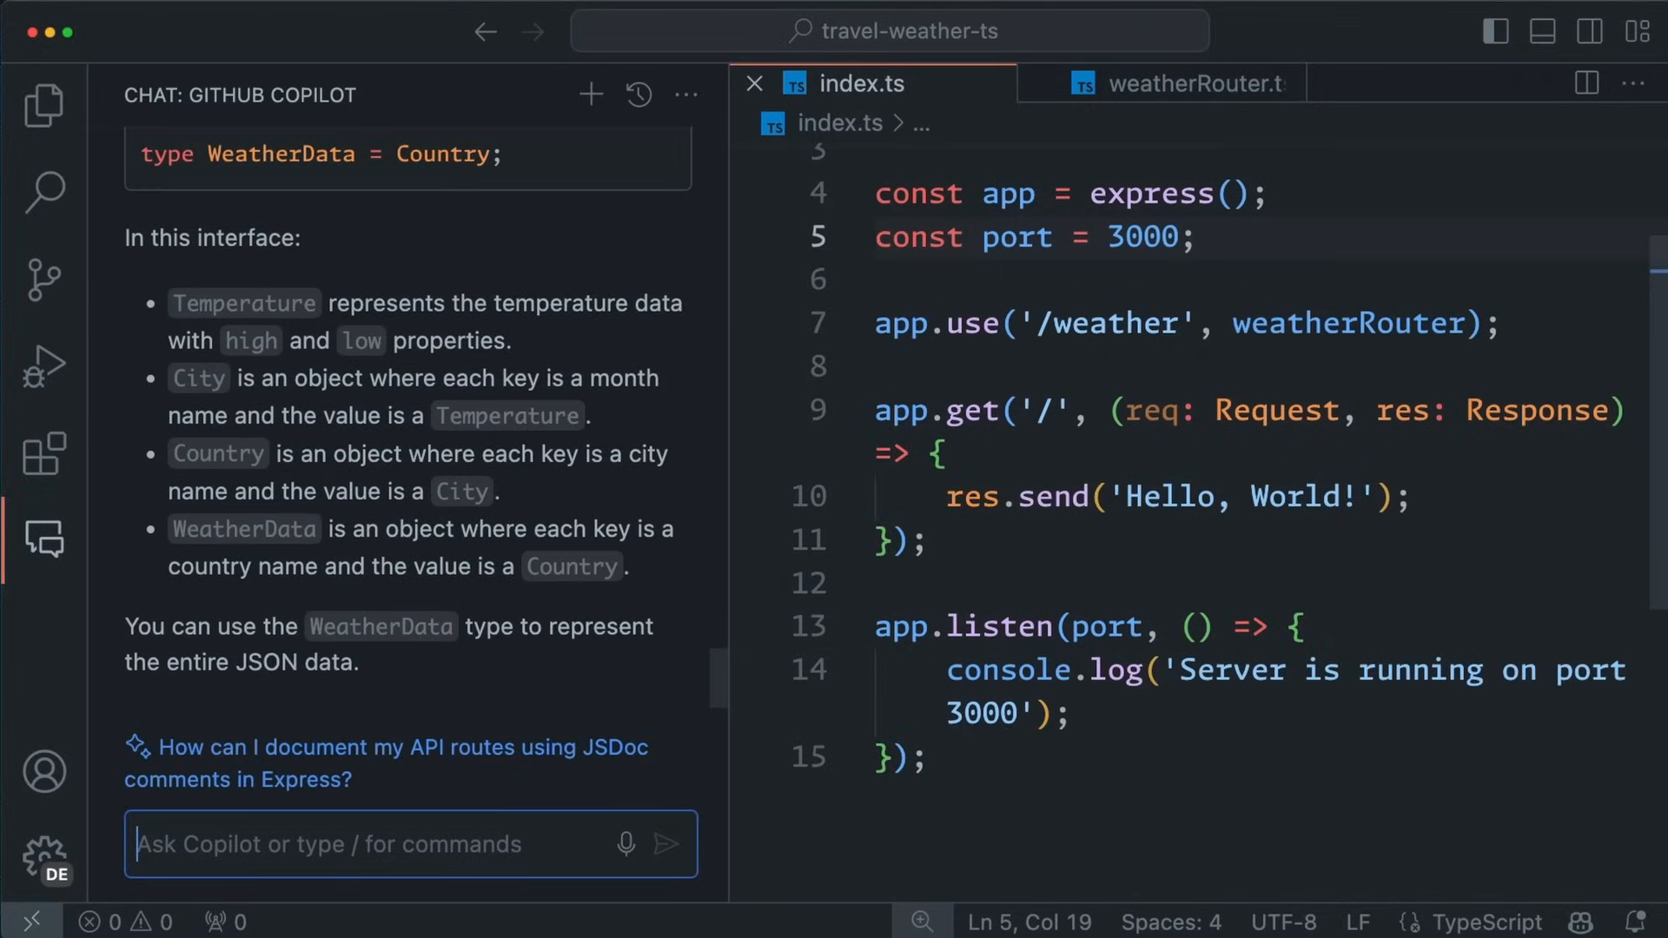
{"action": "type", "text": "#"}
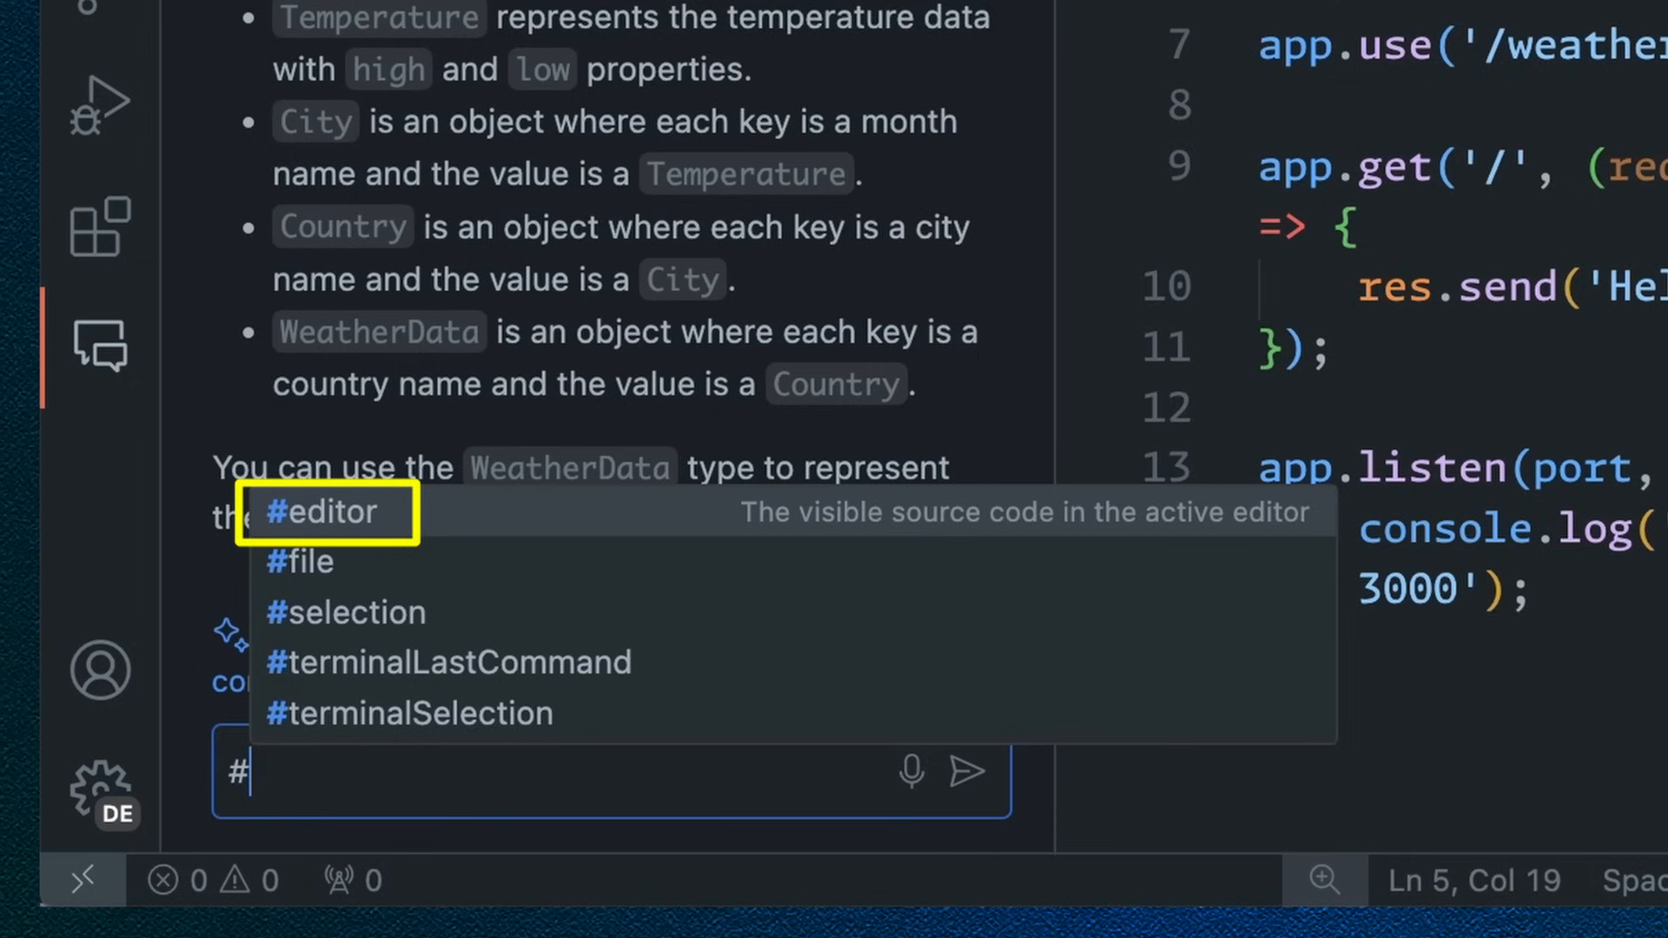
{"action": "key", "text": "Down"}
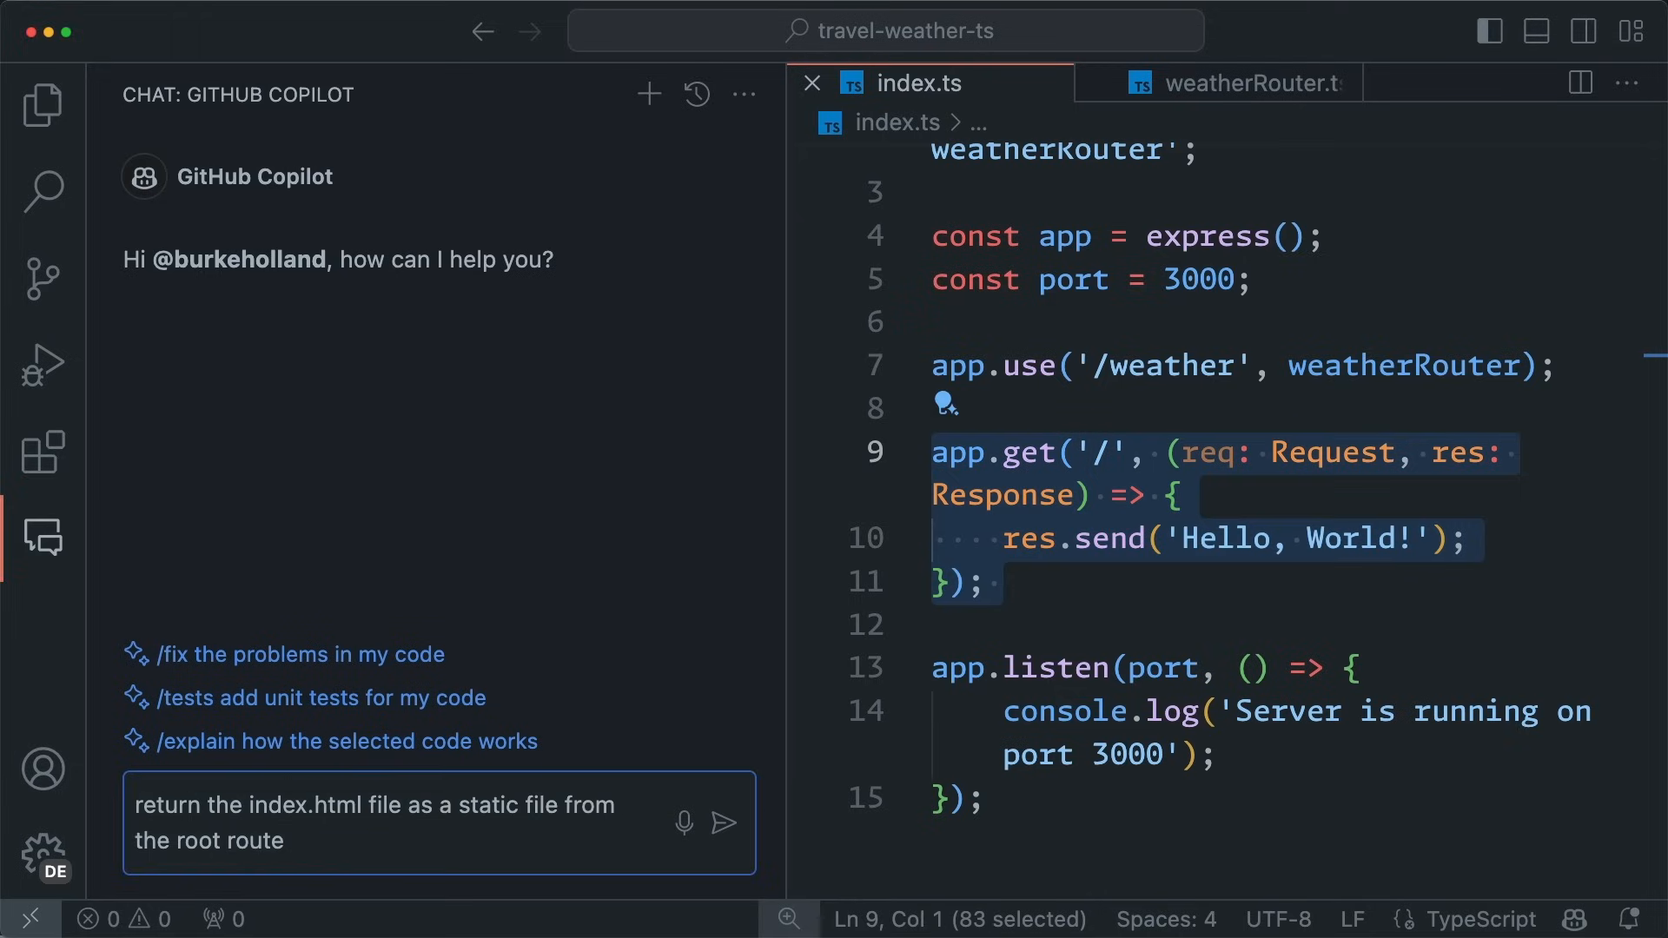
{"action": "type", "text": "retrun #file:"}
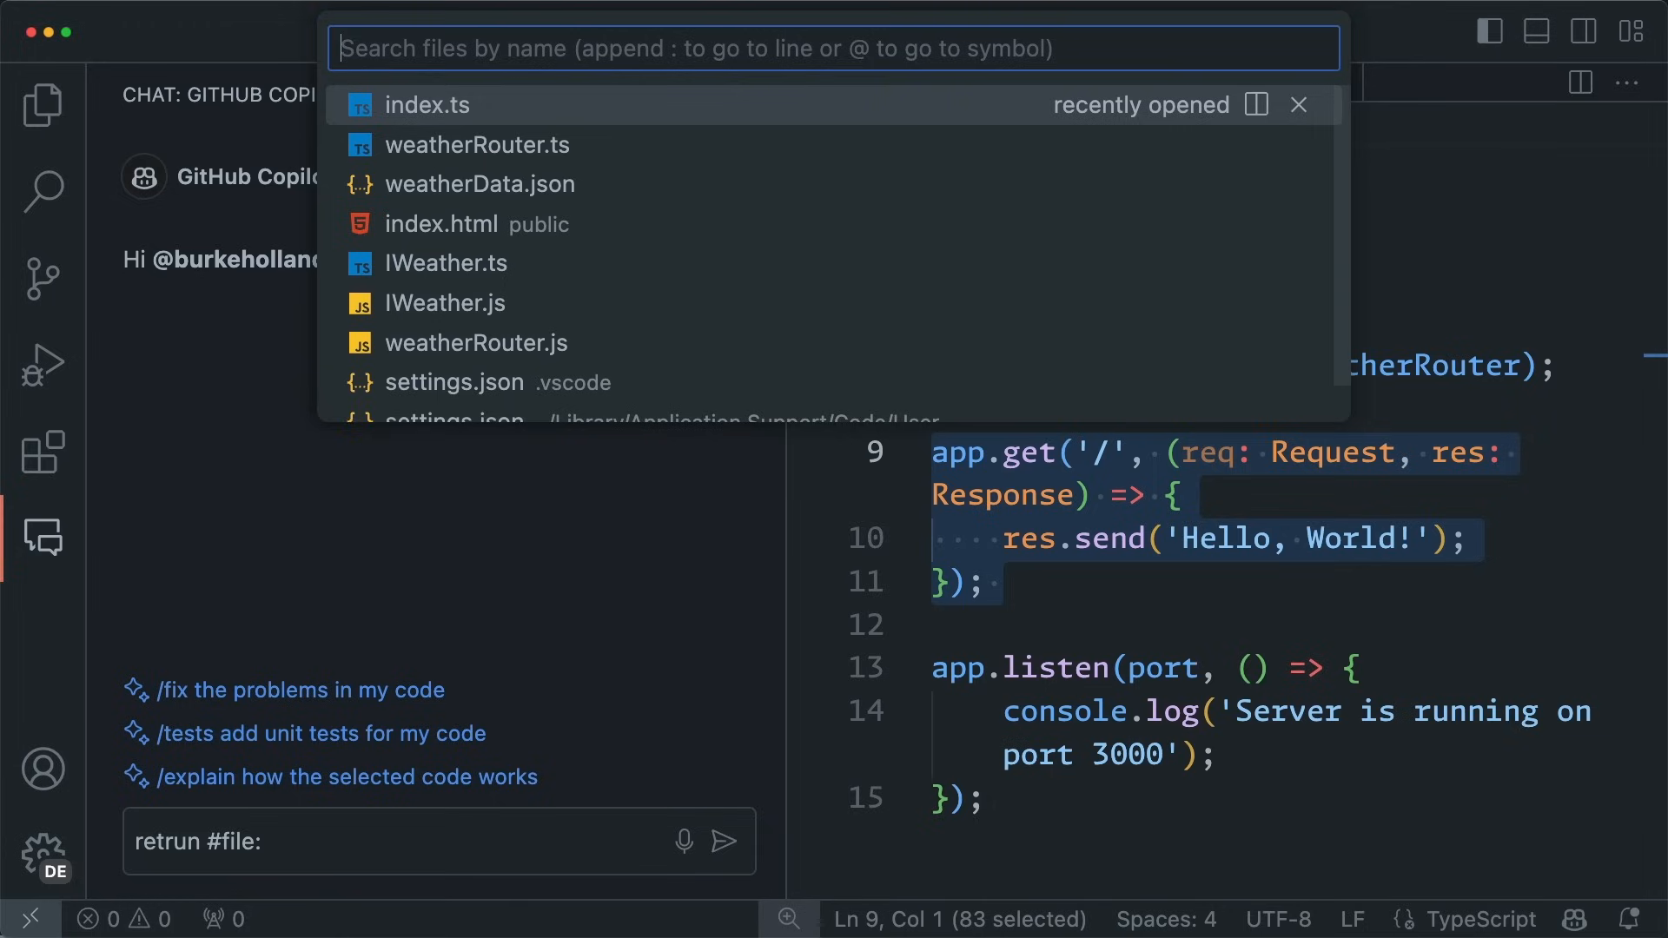
- Ask Copilot how to return index.html from the root route and review its sendFile answer
{"action": "left_click", "coordinate": [440, 224]}
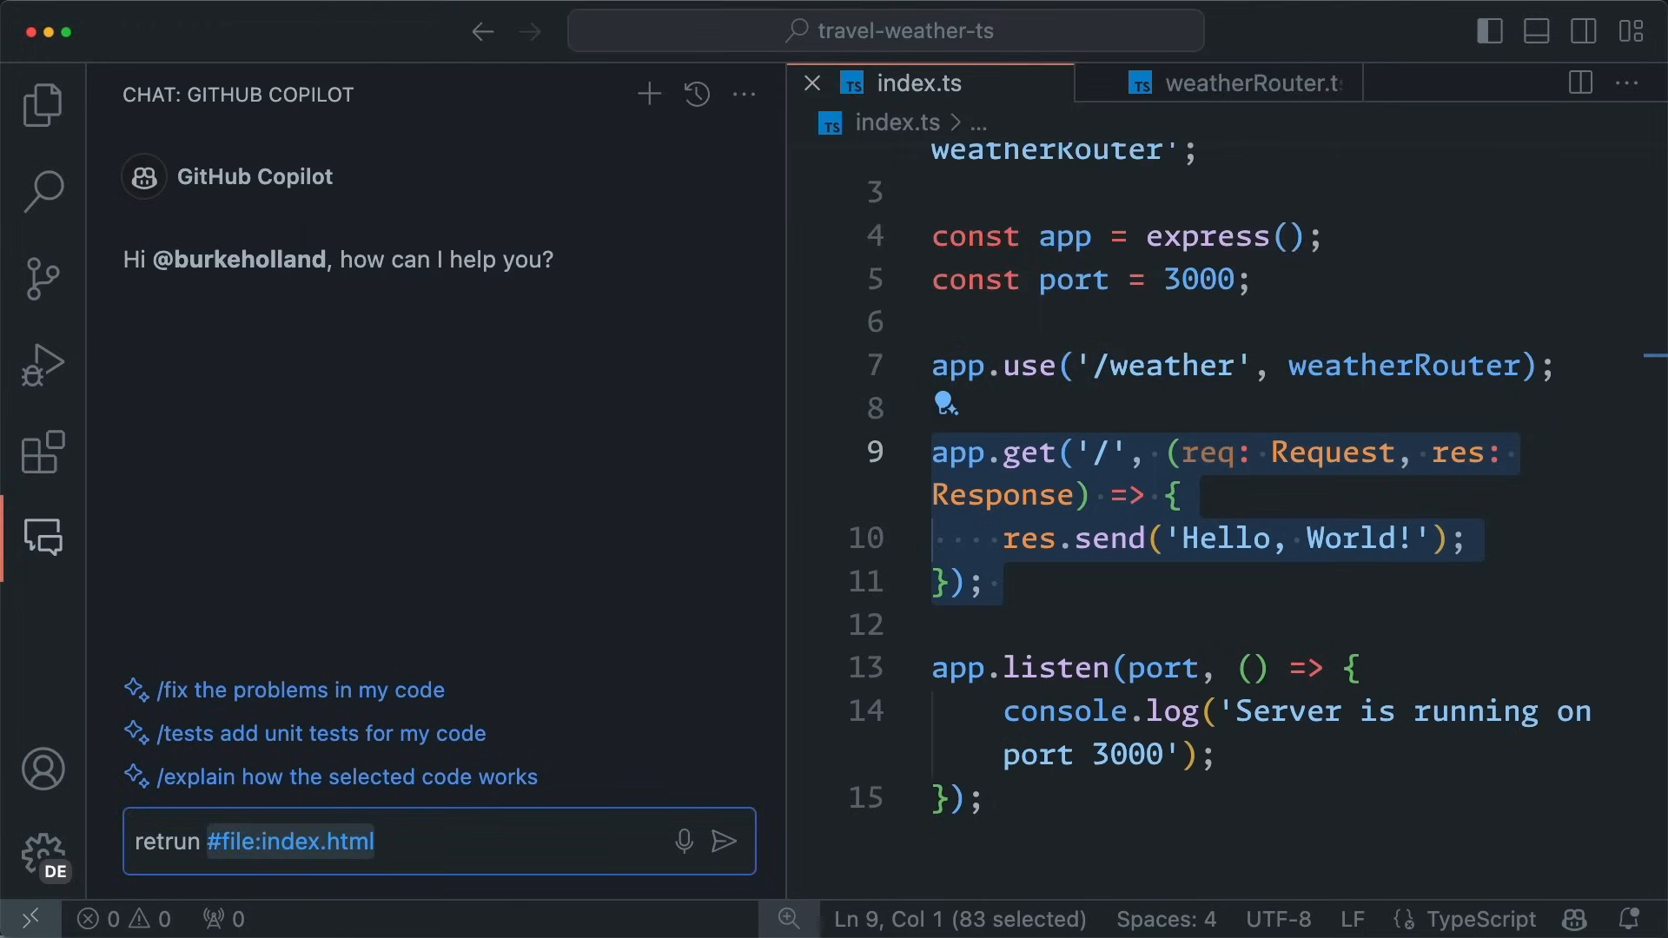
{"action": "key", "text": "Enter"}
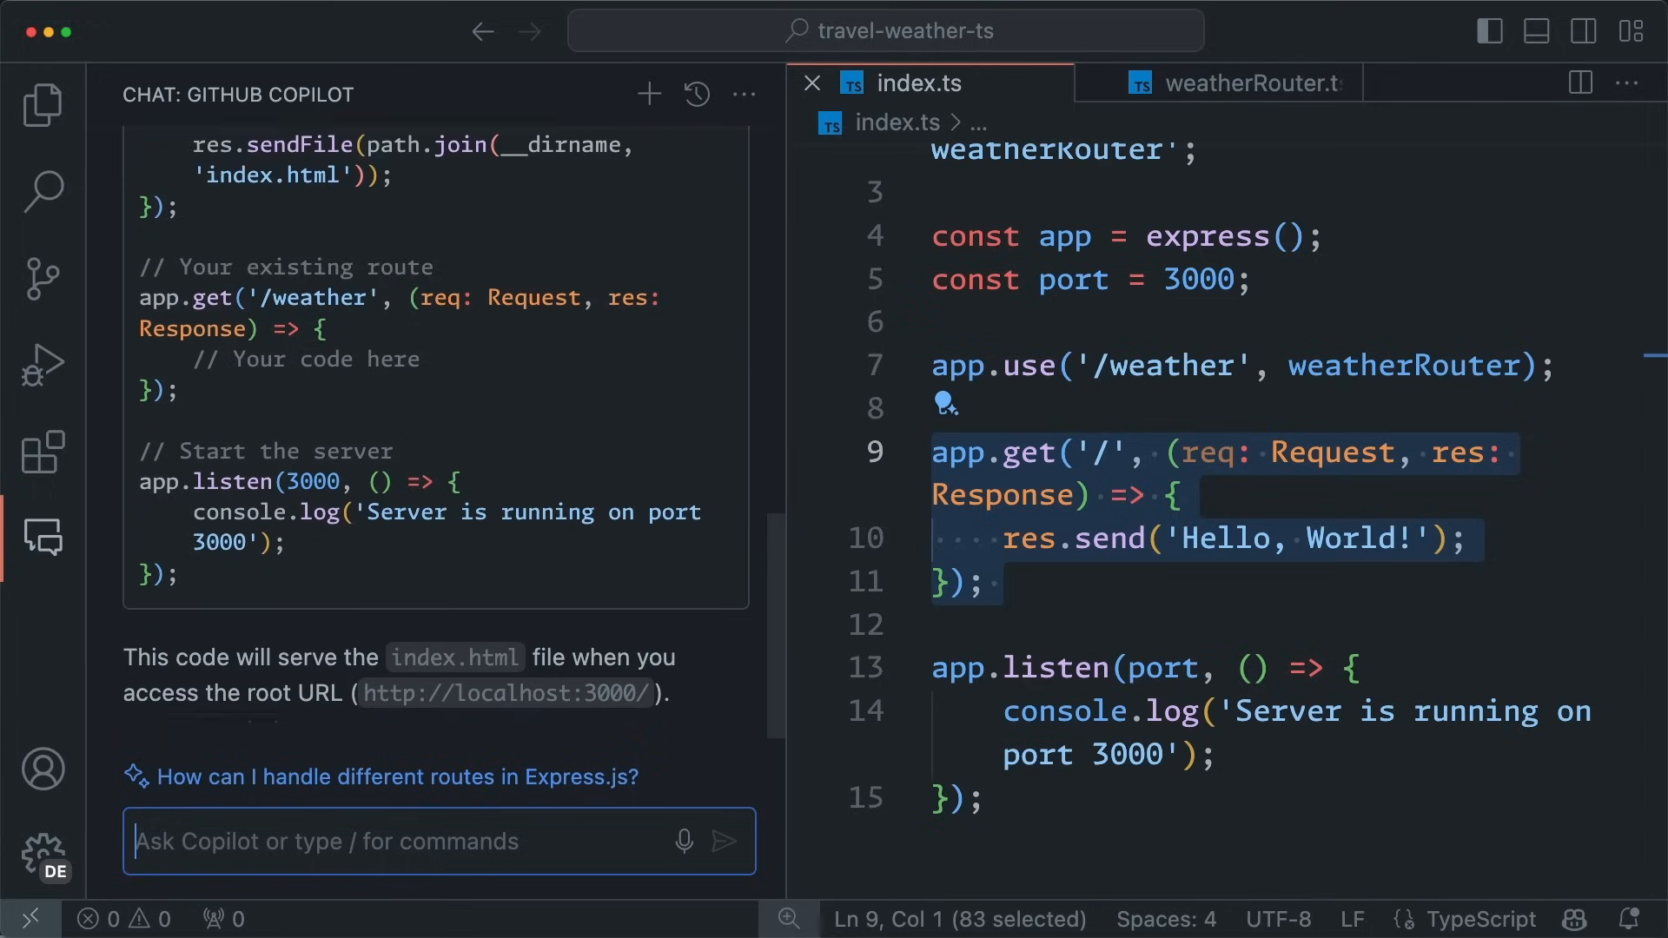
{"action": "scroll", "scroll_direction": "down", "scroll_amount": 3}
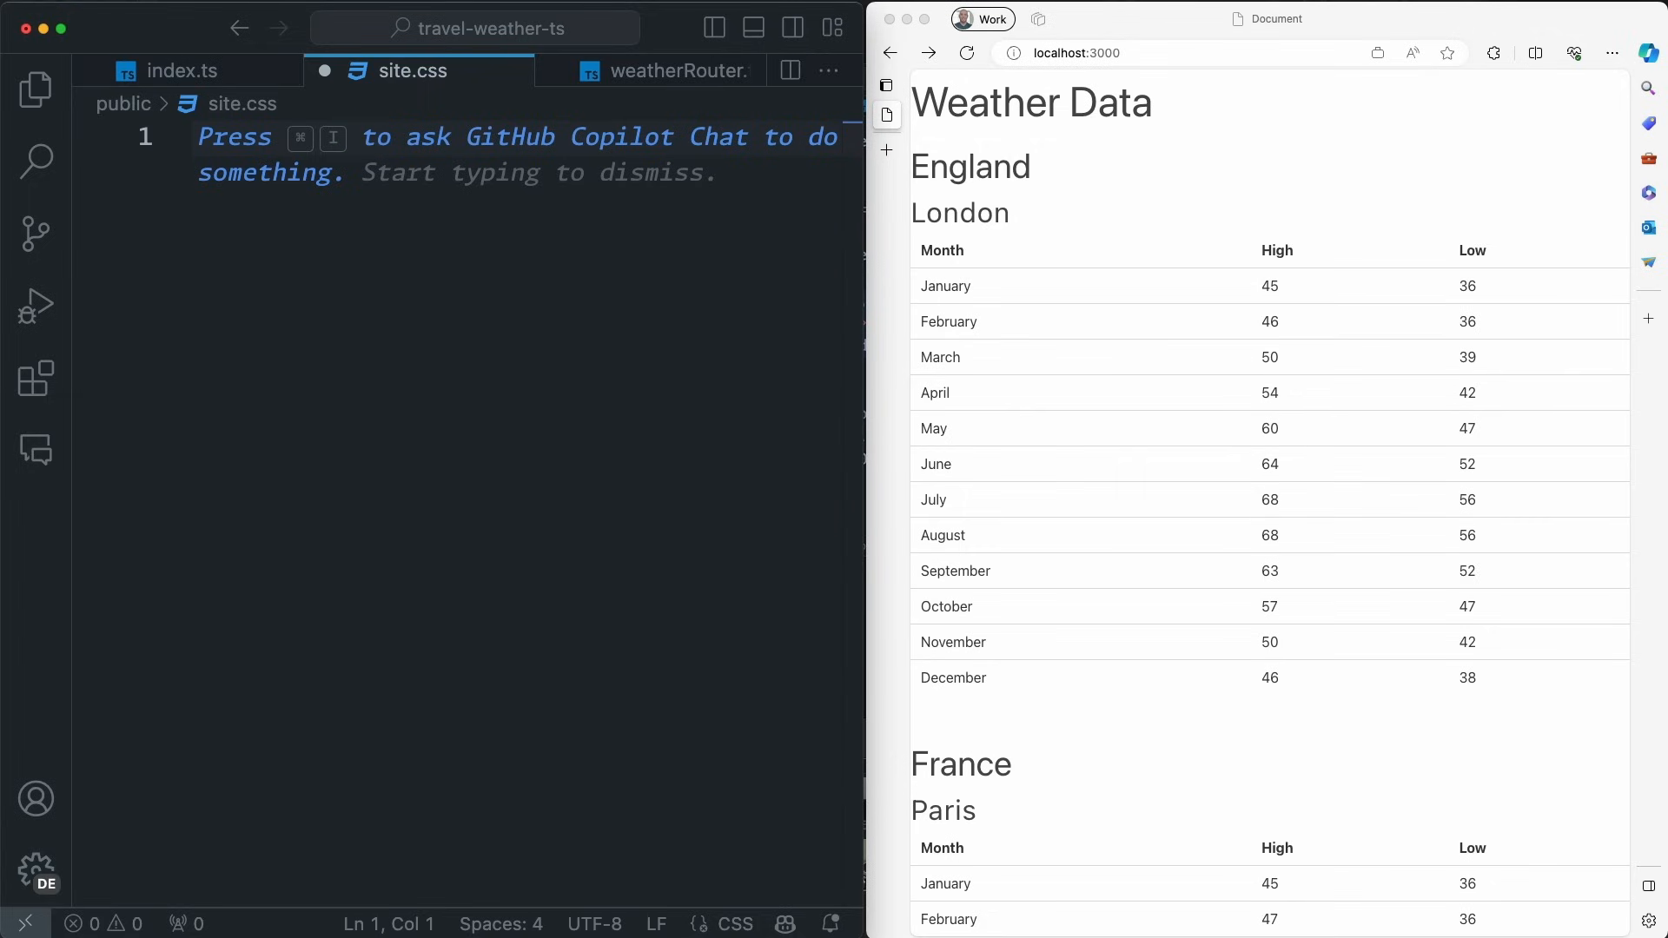
- Generate site.css rules for a fixed header, fixed footer and scrolling main content
{"action": "type", "text": "fixe"}
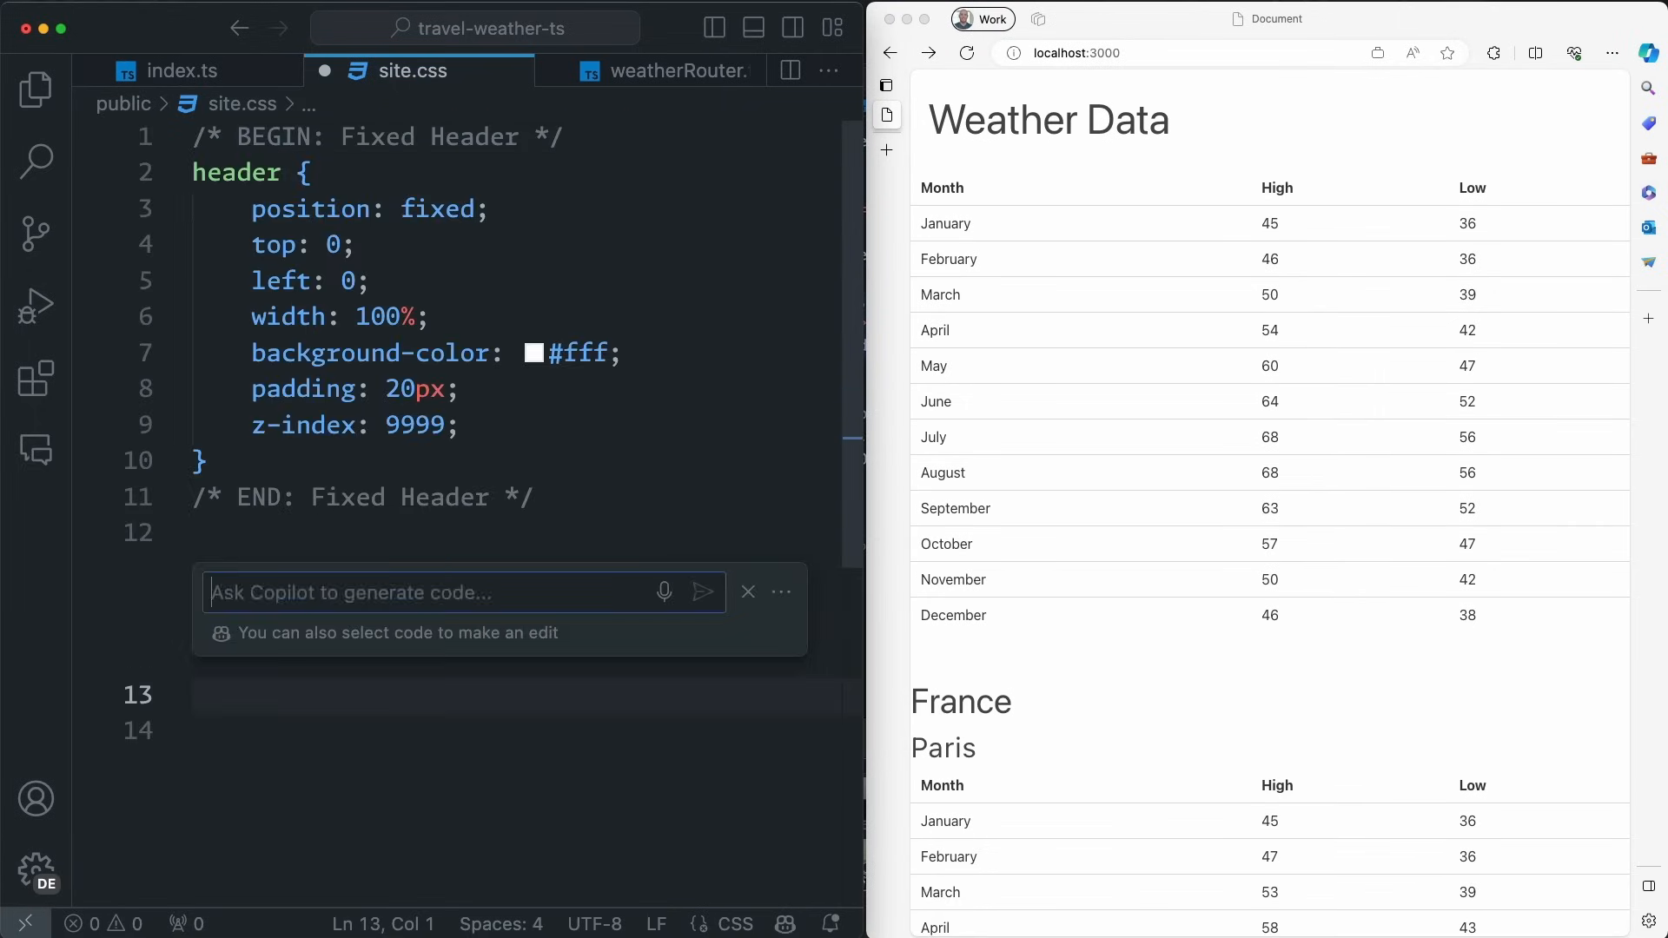
{"action": "type", "text": "fixed footer"}
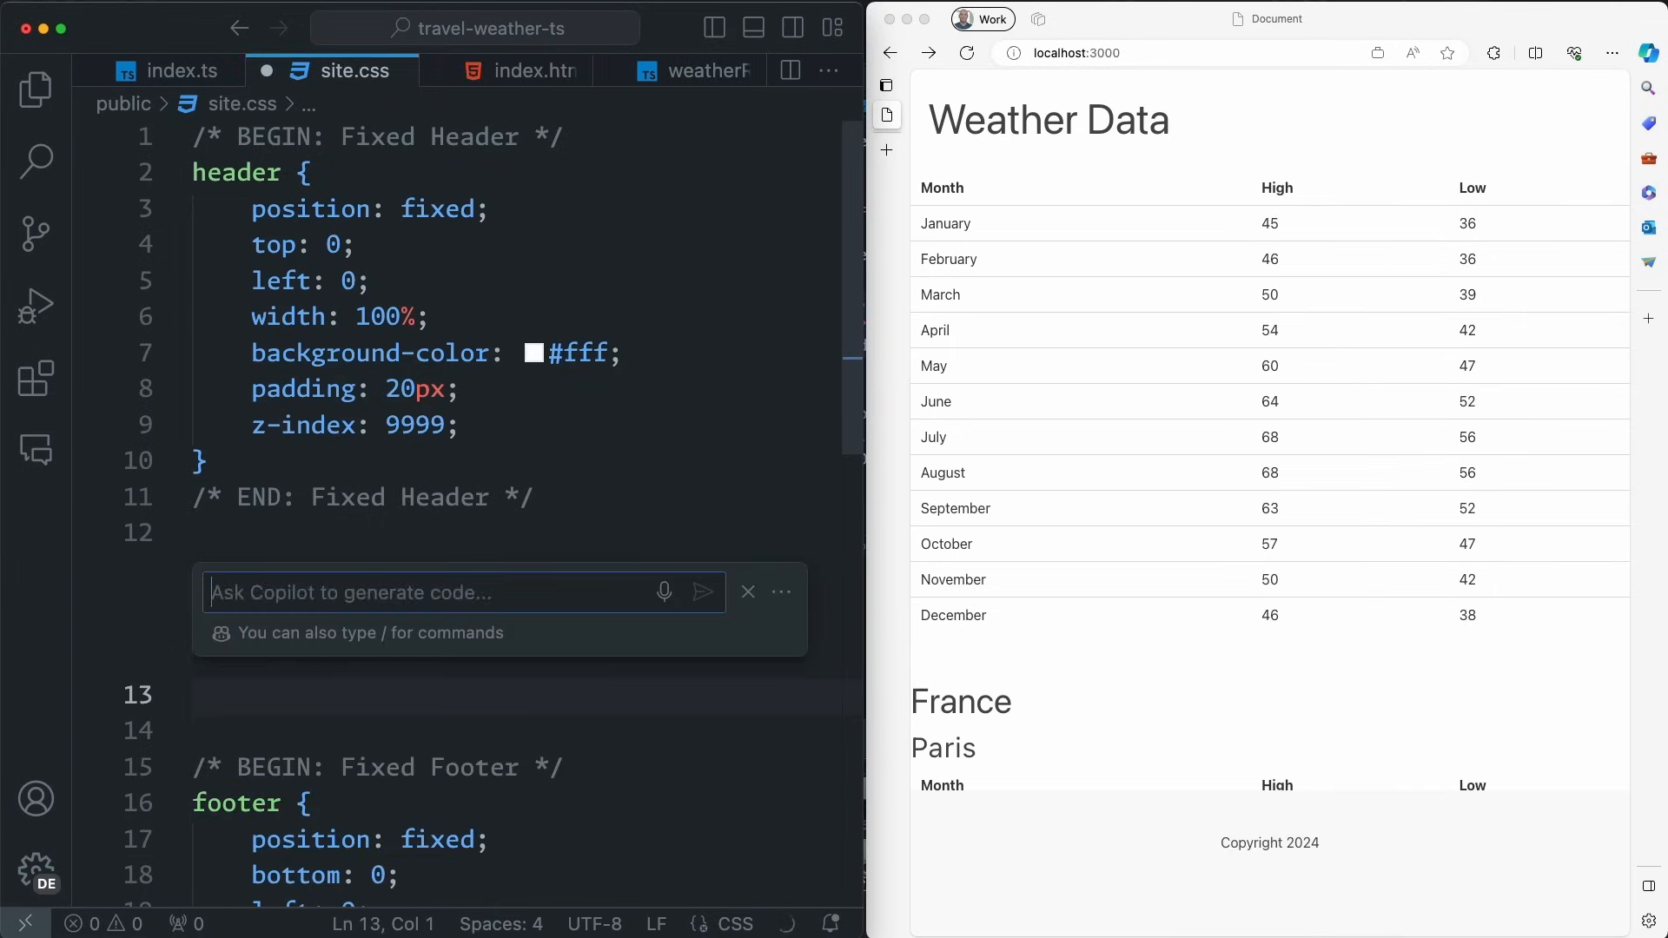
{"action": "type", "text": "main content scrolls between header a"}
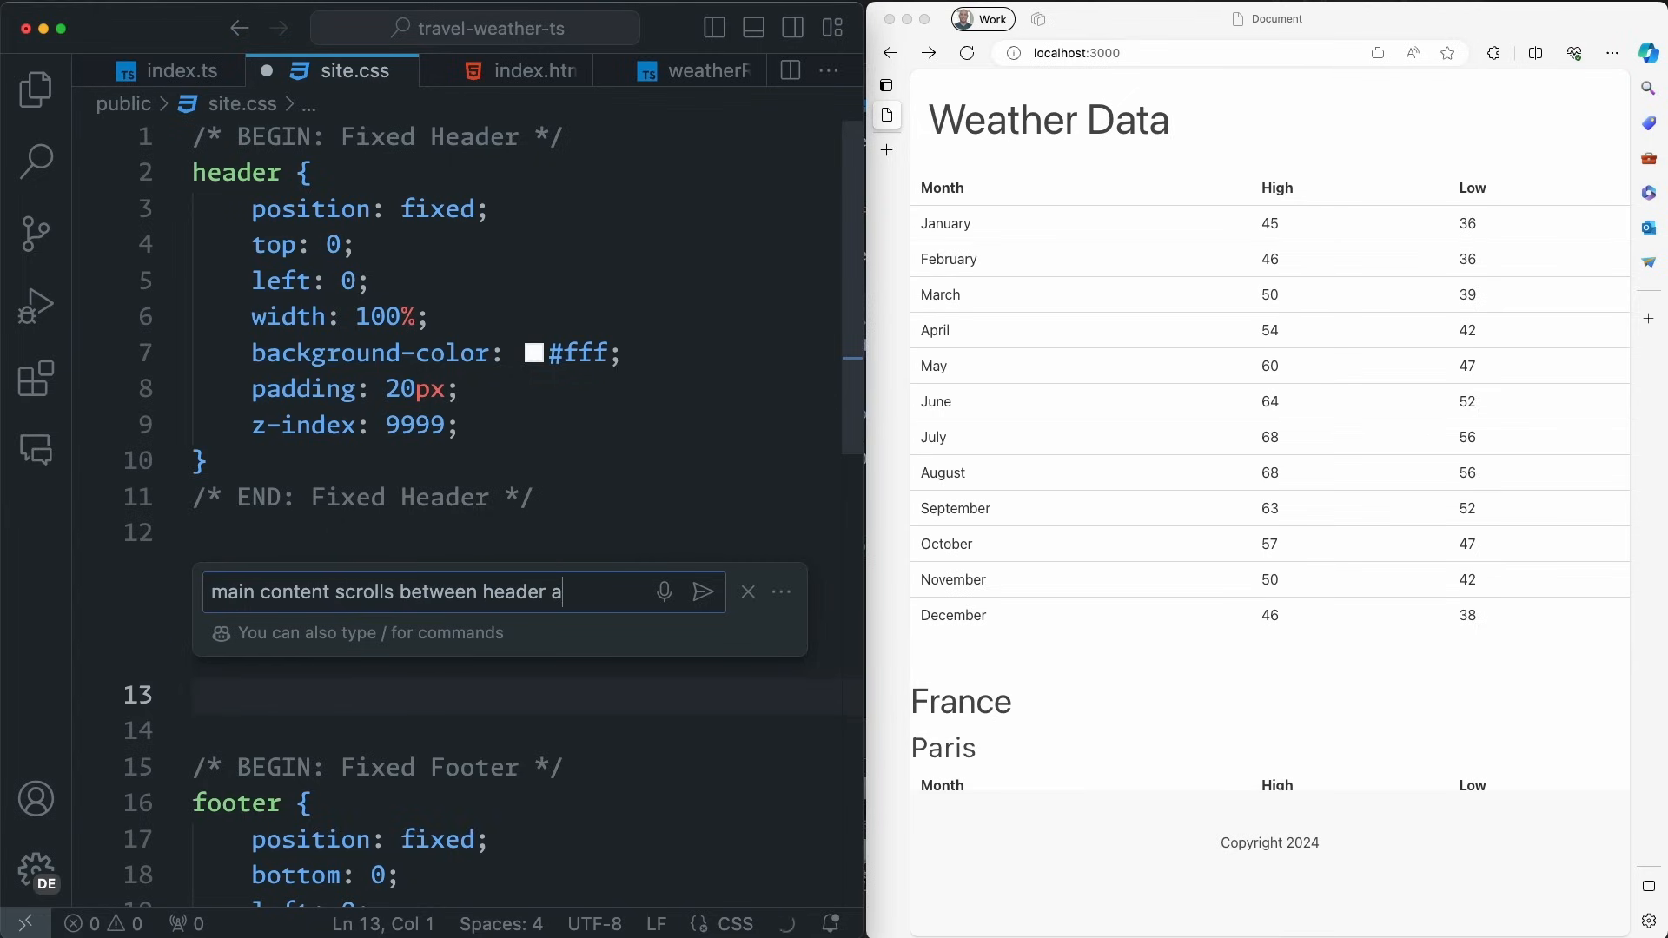
{"action": "left_click", "coordinate": [704, 592]}
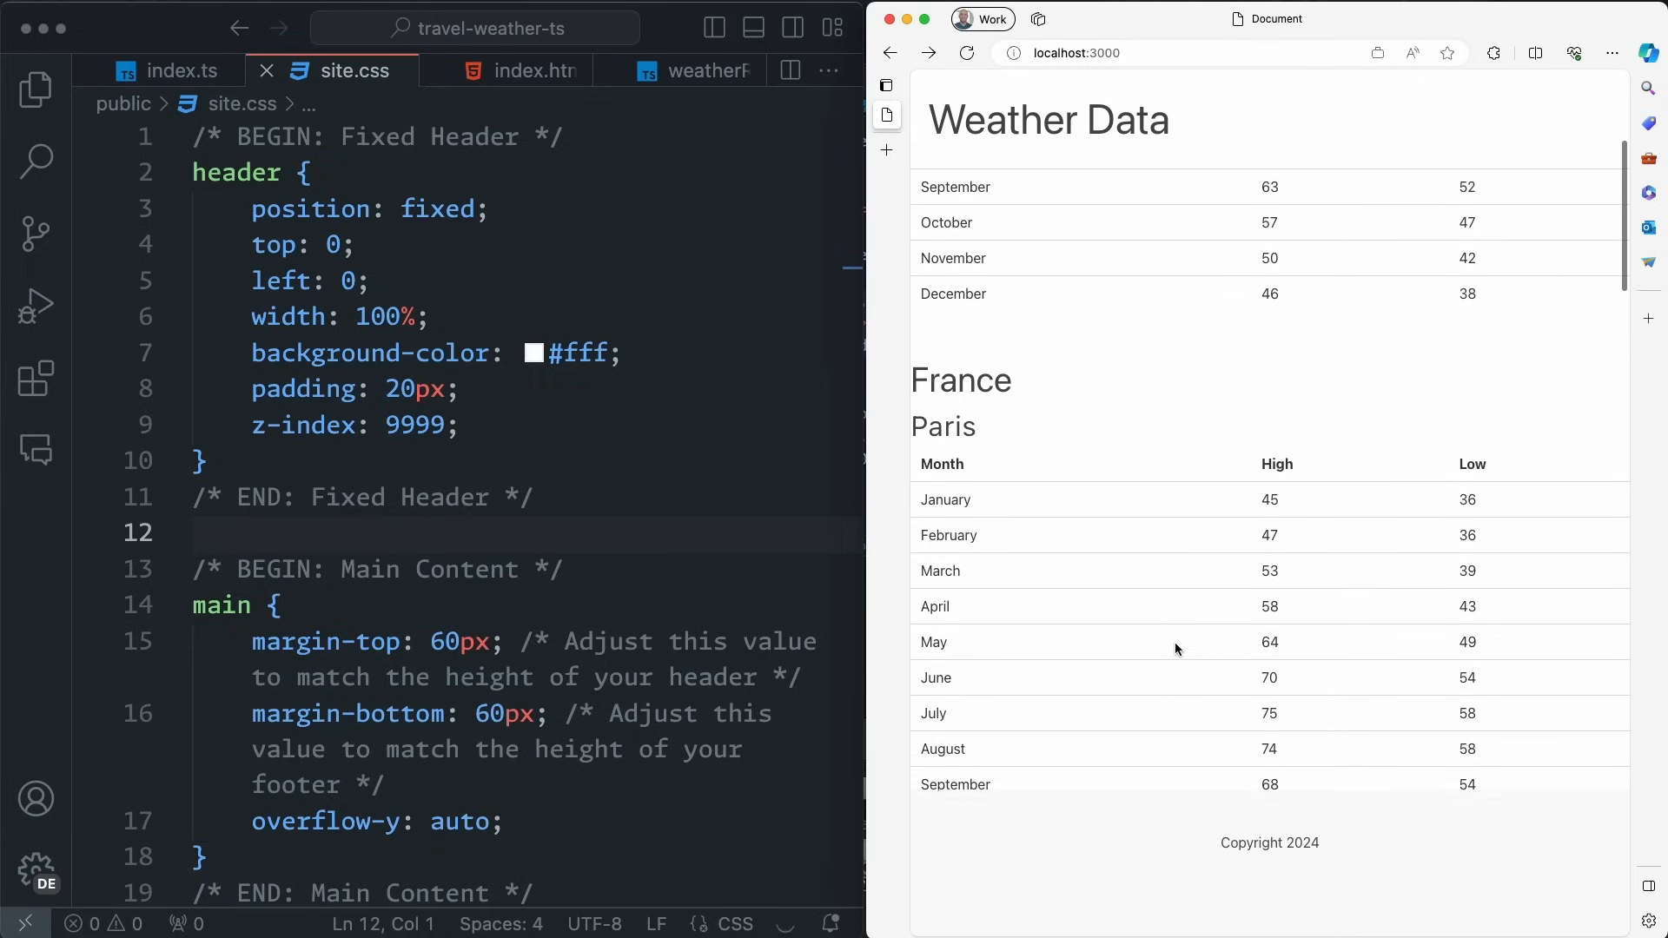
{"action": "scroll", "scroll_direction": "down", "scroll_amount": 3}
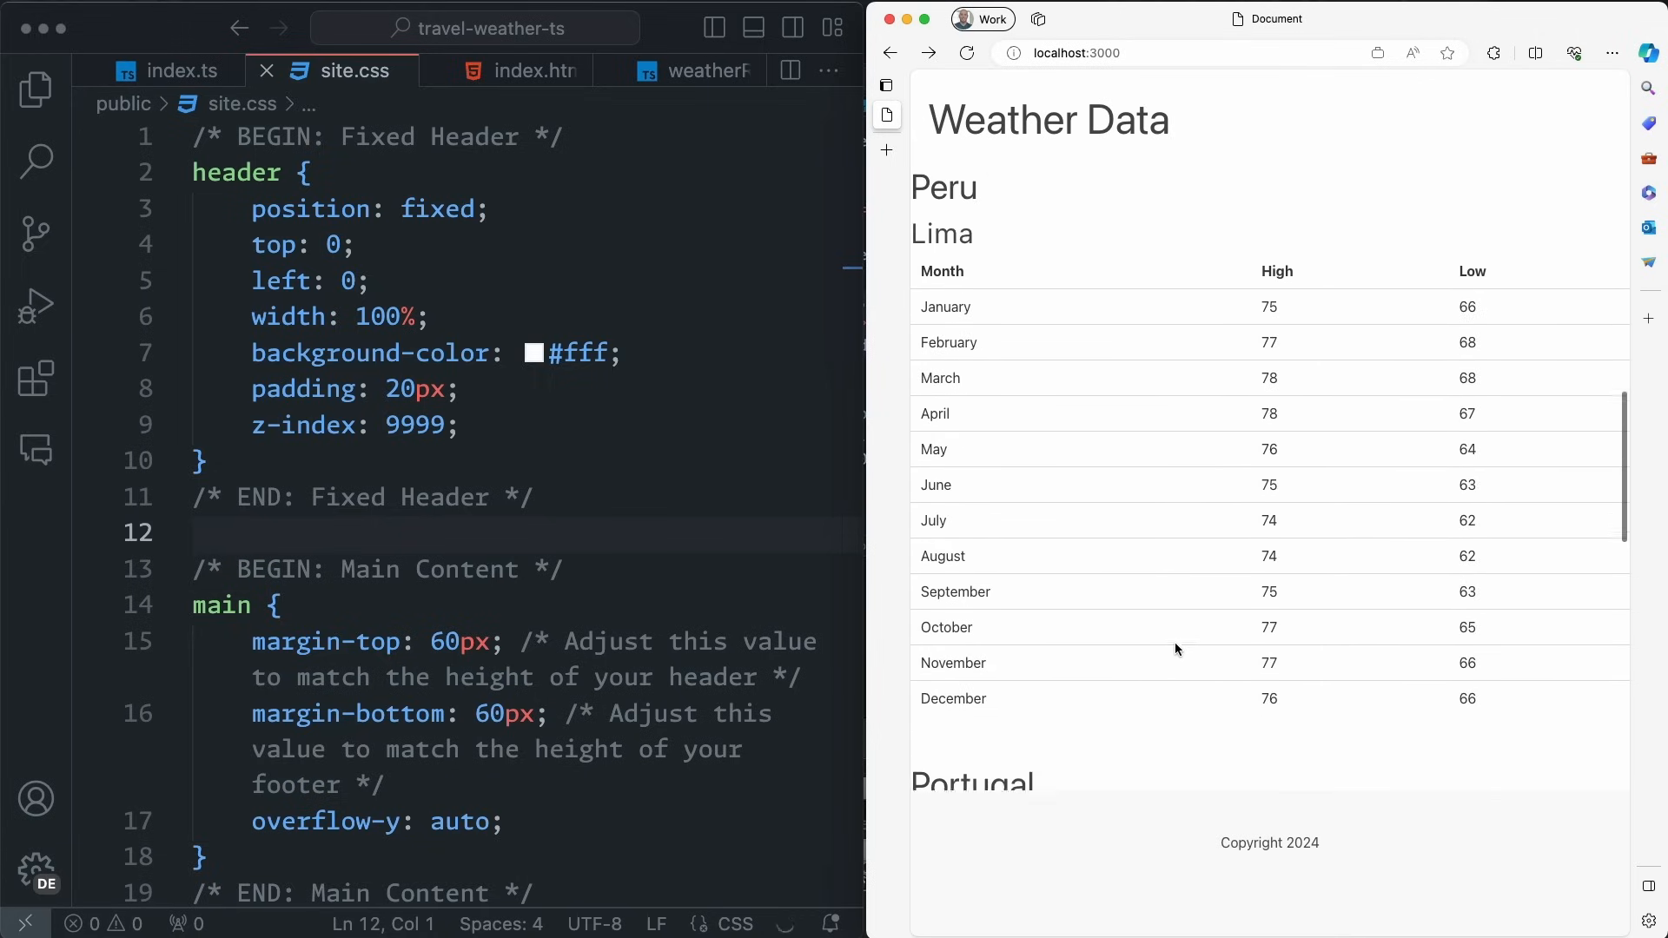
{"action": "scroll", "scroll_direction": "down", "scroll_amount": 3}
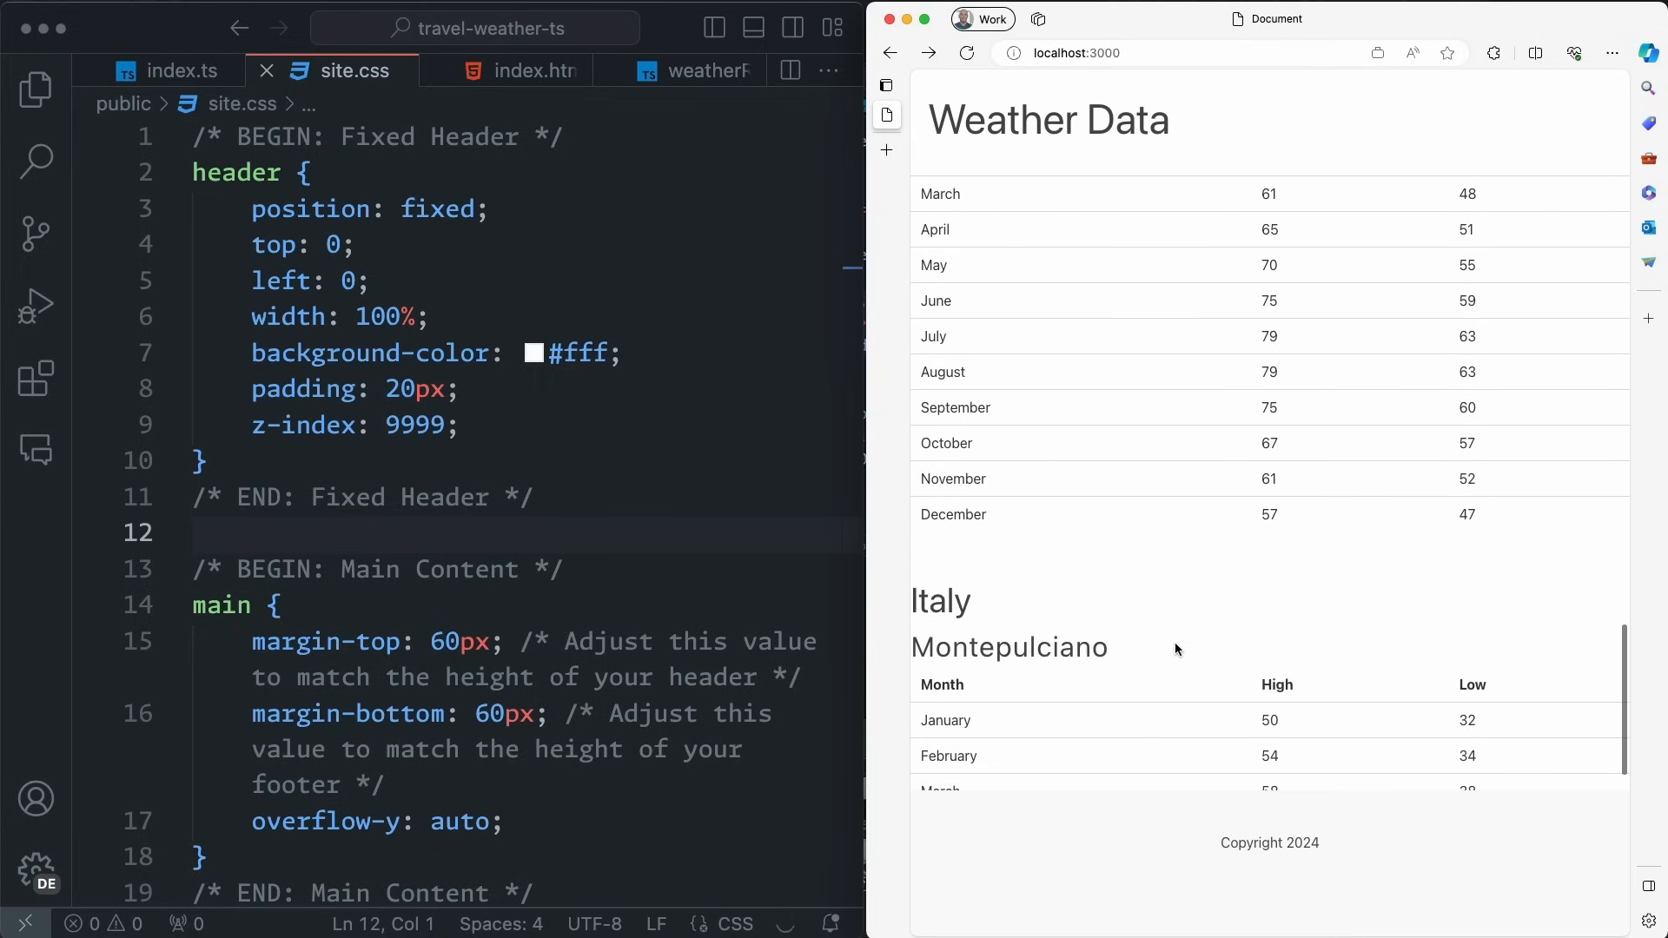